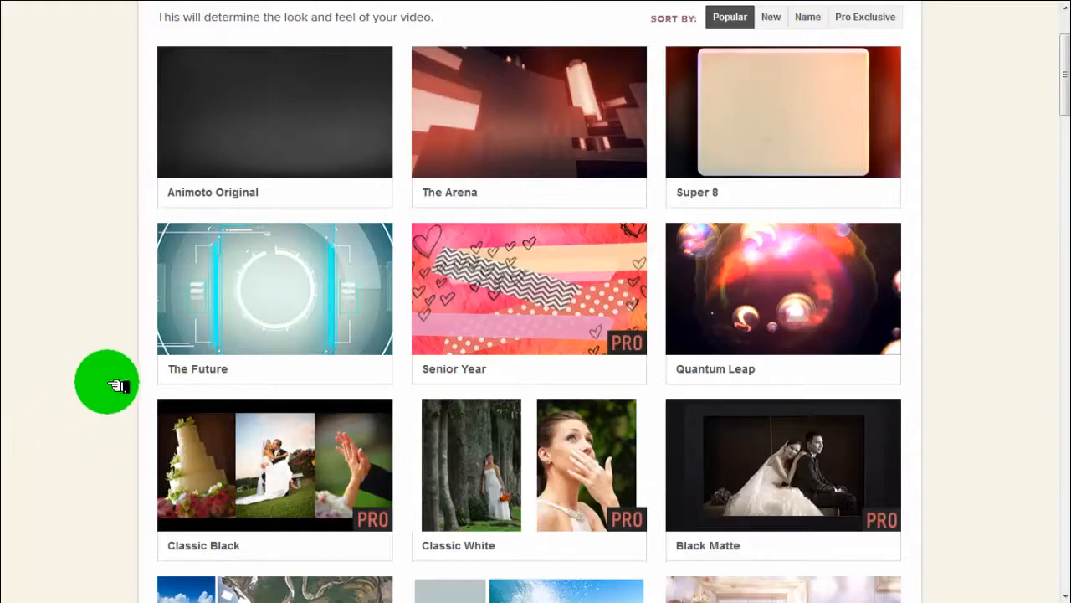
- Choose The Future style and start a free 30-second video with it
click(274, 287)
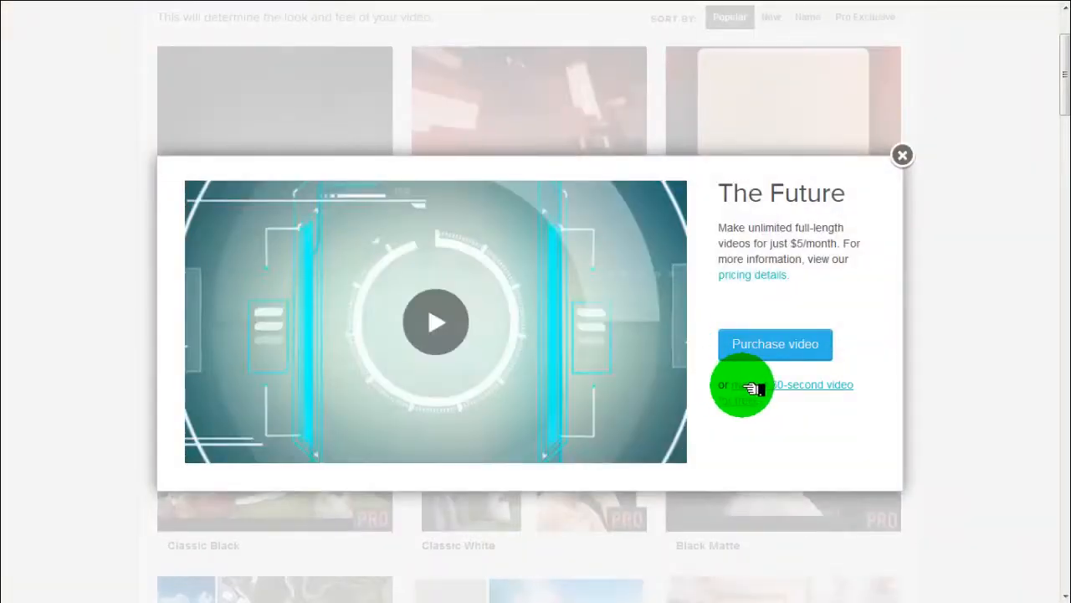
click(784, 384)
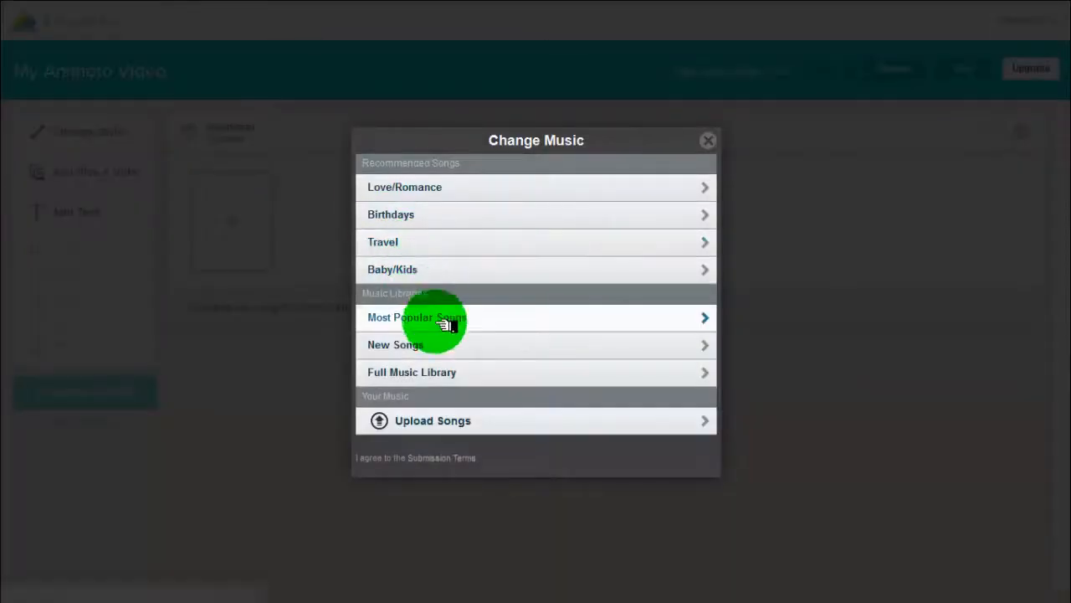
mouse_move(485, 372)
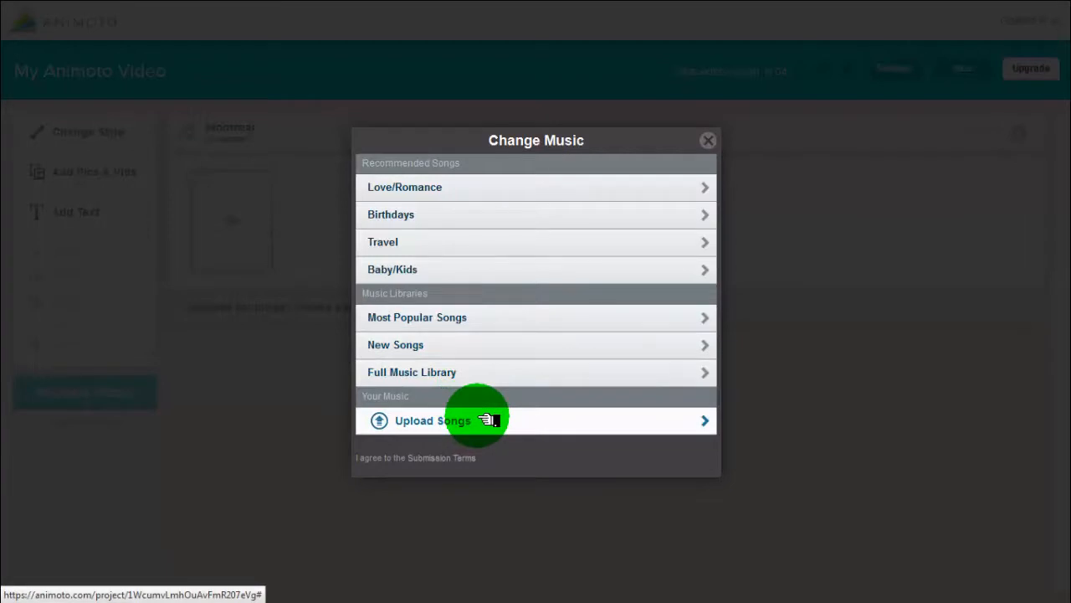
mouse_move(488, 371)
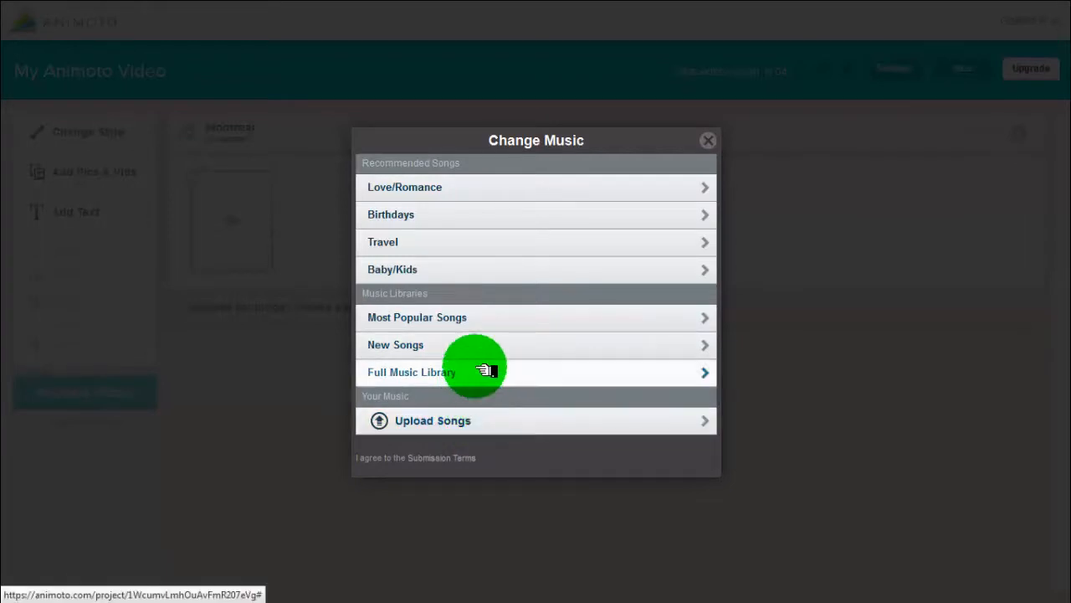
mouse_move(528, 371)
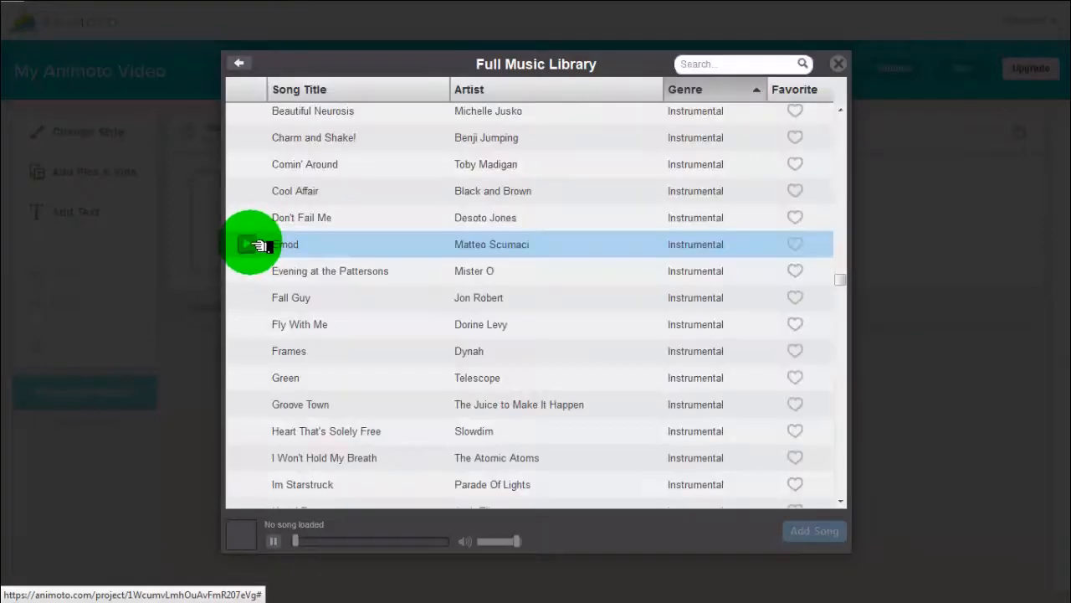
- Preview Emod, Fly With Me and another instrumental, then add Emod as the soundtrack
click(259, 244)
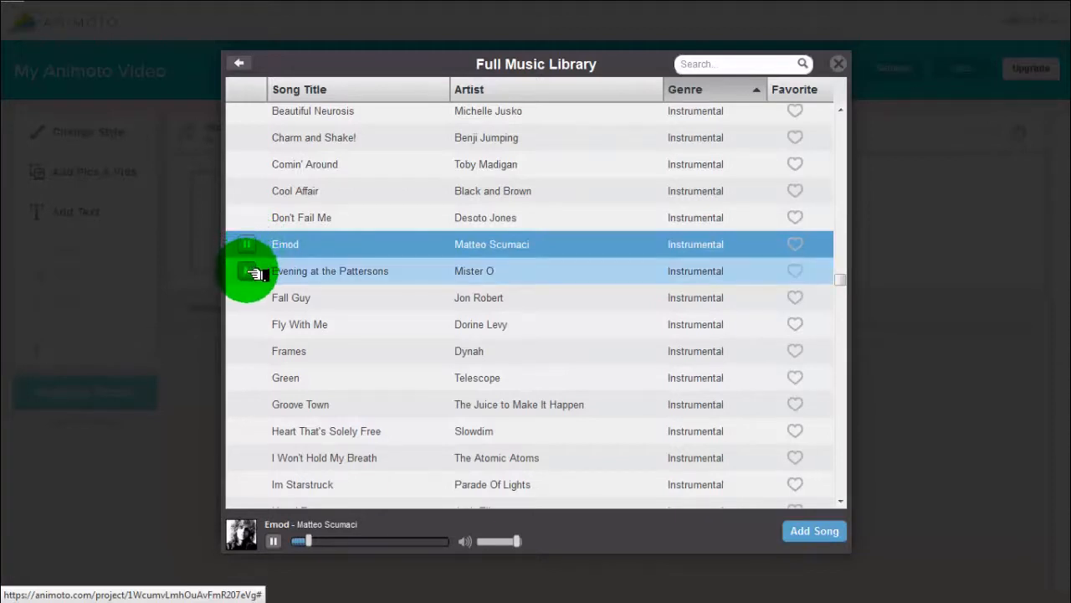
mouse_move(251, 297)
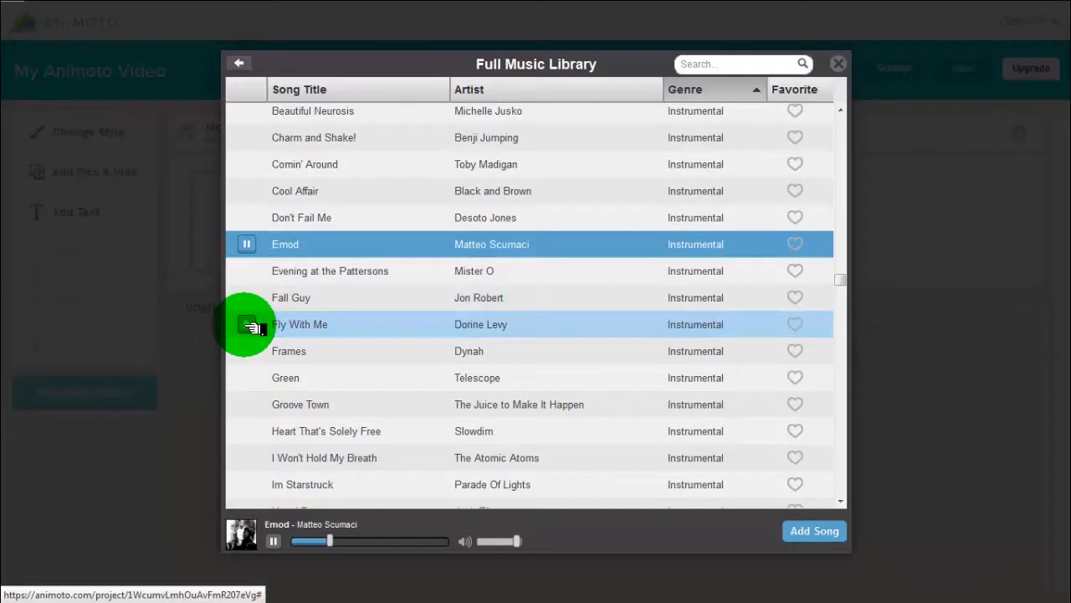
click(247, 324)
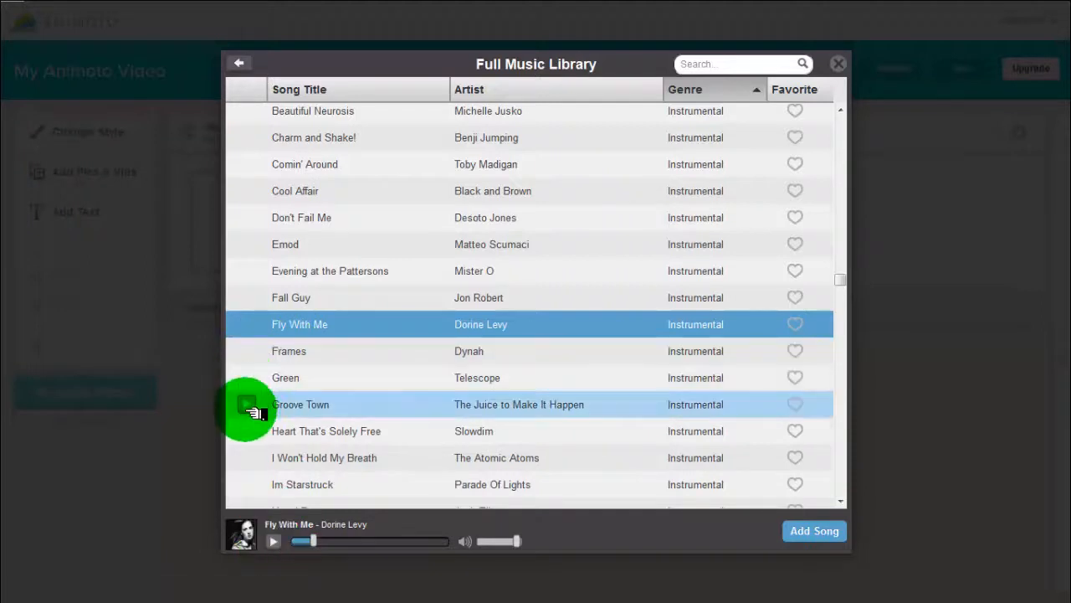
click(326, 457)
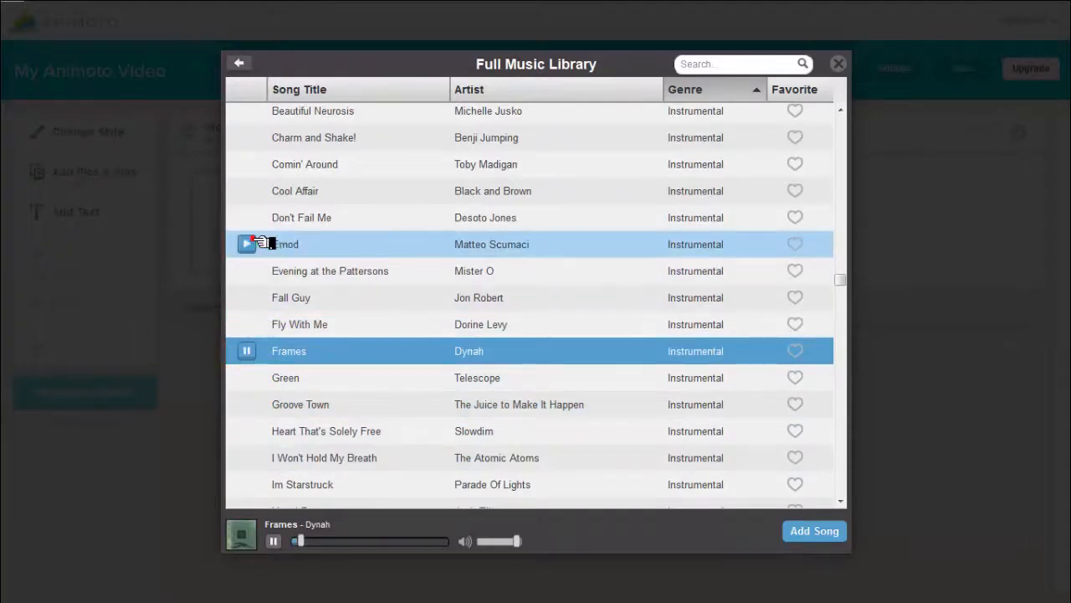
click(246, 244)
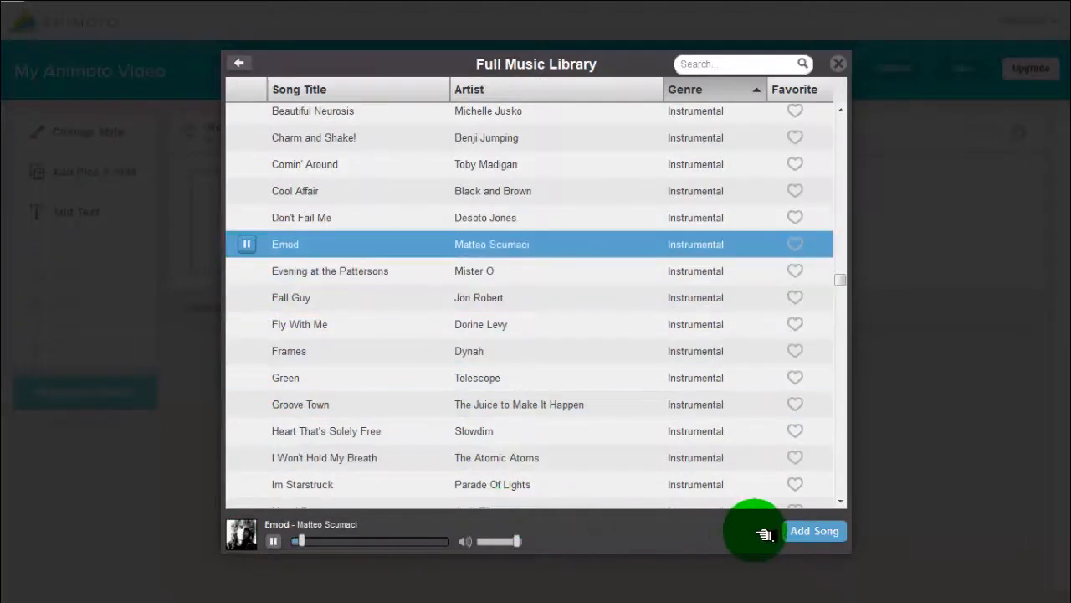
click(813, 530)
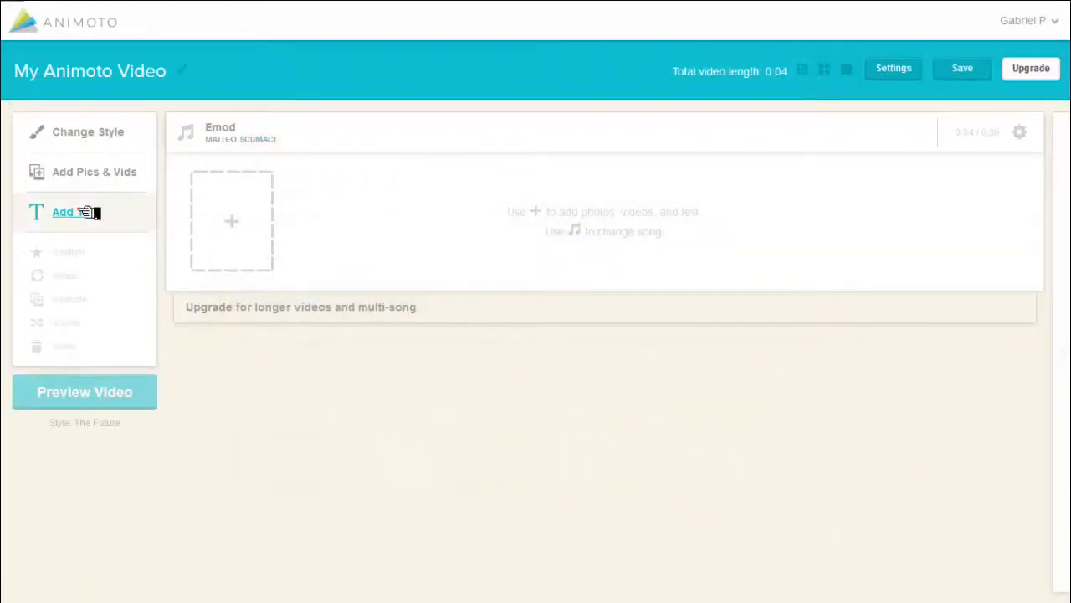
- Add a first text slide with the video title and a subscribe reminder
click(62, 211)
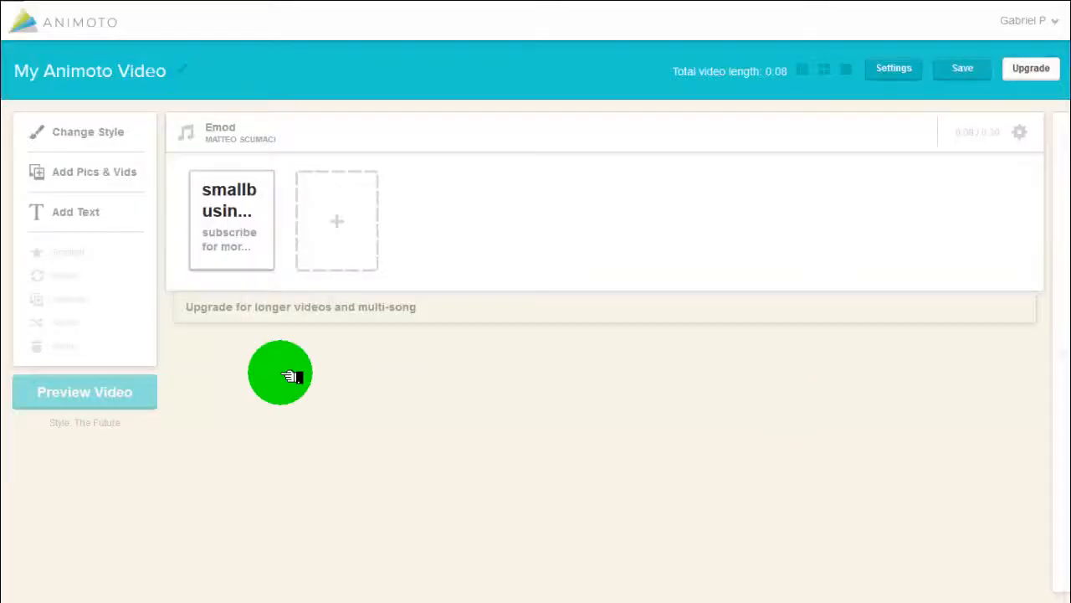
mouse_move(216, 352)
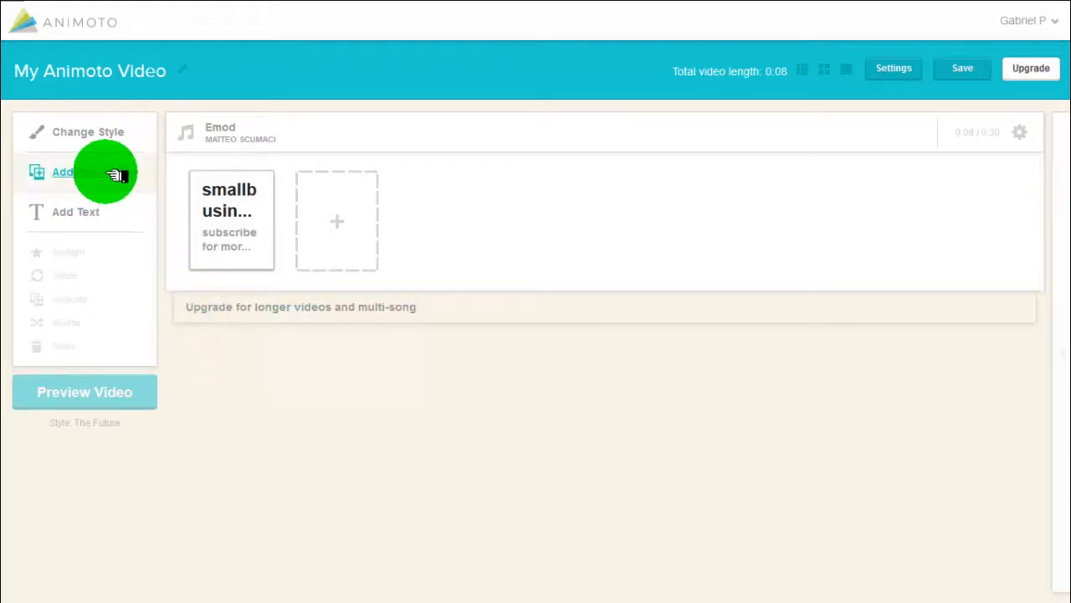
- Upload a marketing picture from the computer as the second block
click(337, 221)
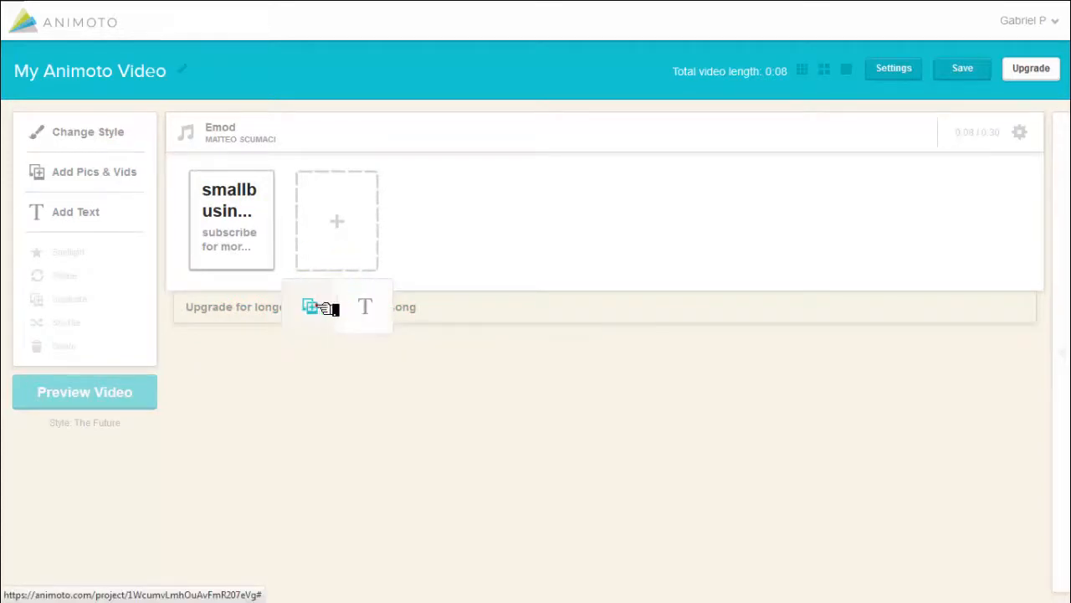
click(310, 306)
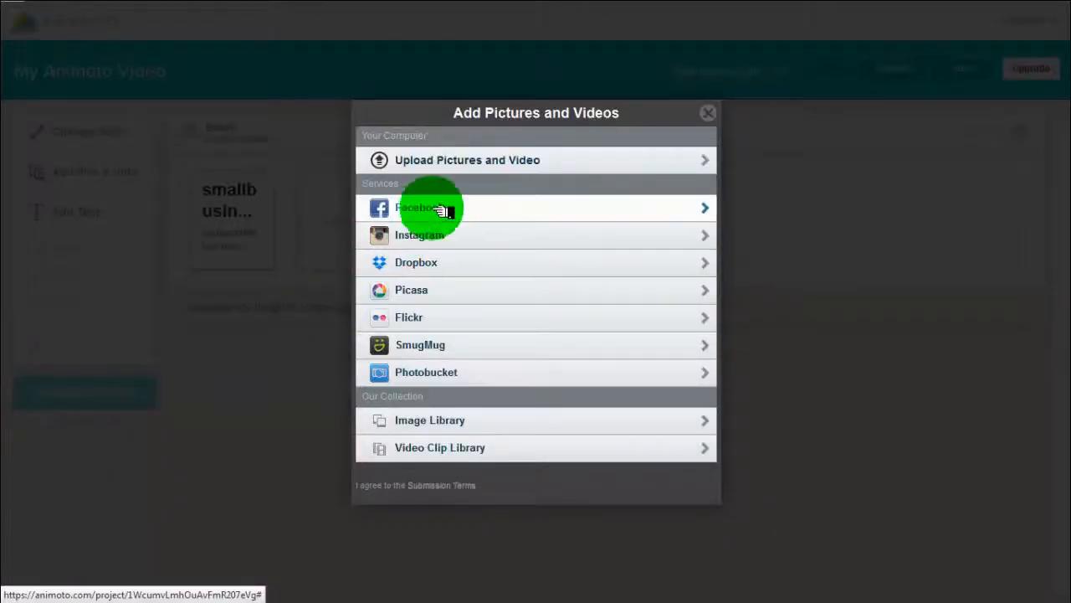
mouse_move(502, 159)
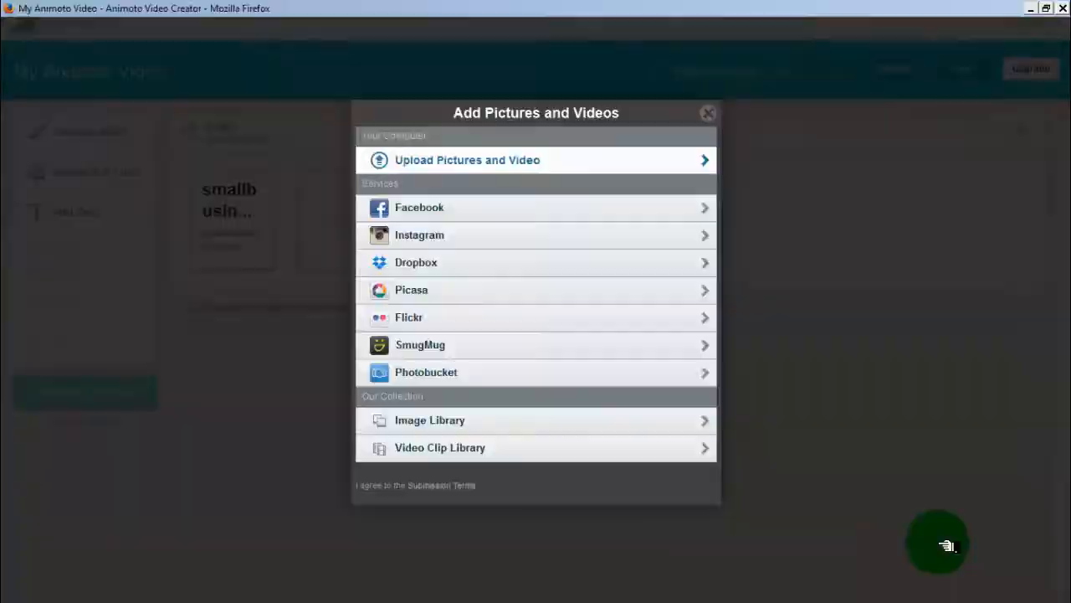
click(707, 113)
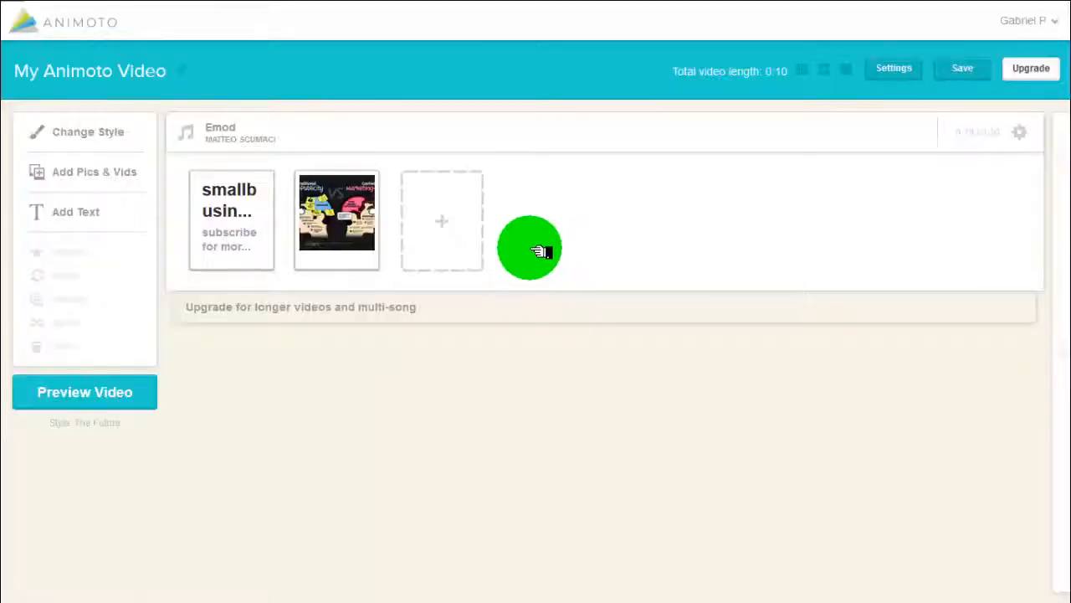
- Open the stock Image Library and scroll through its picture collections
click(442, 220)
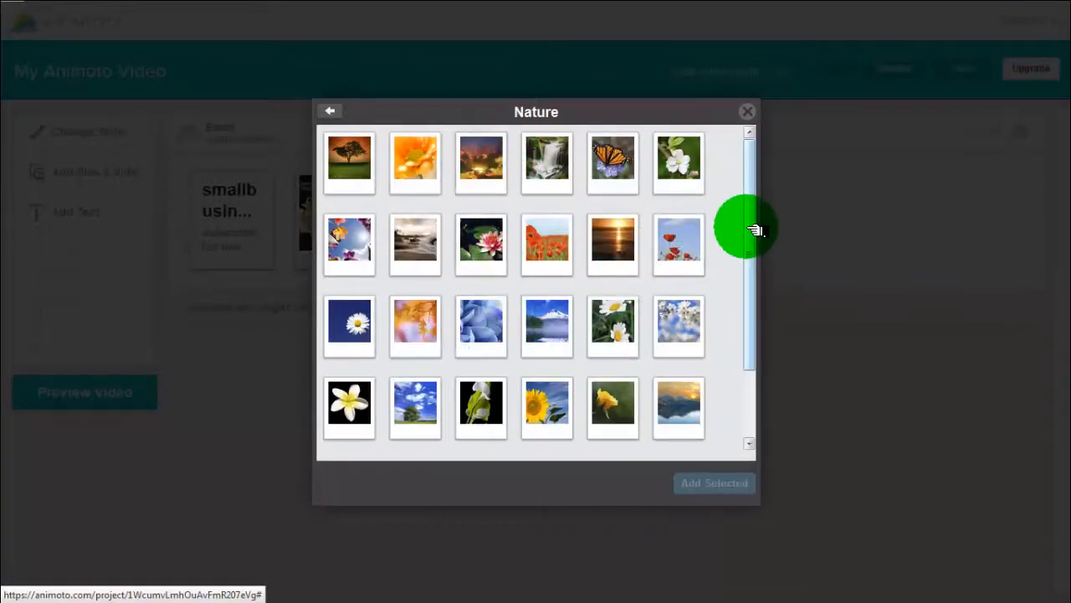
scroll(down, 3)
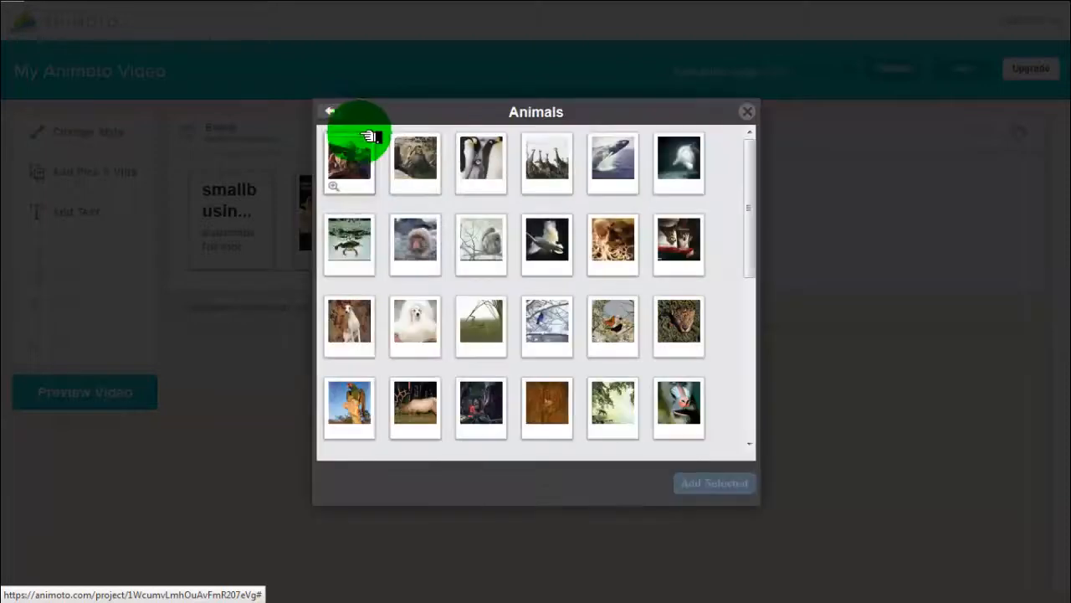
click(330, 111)
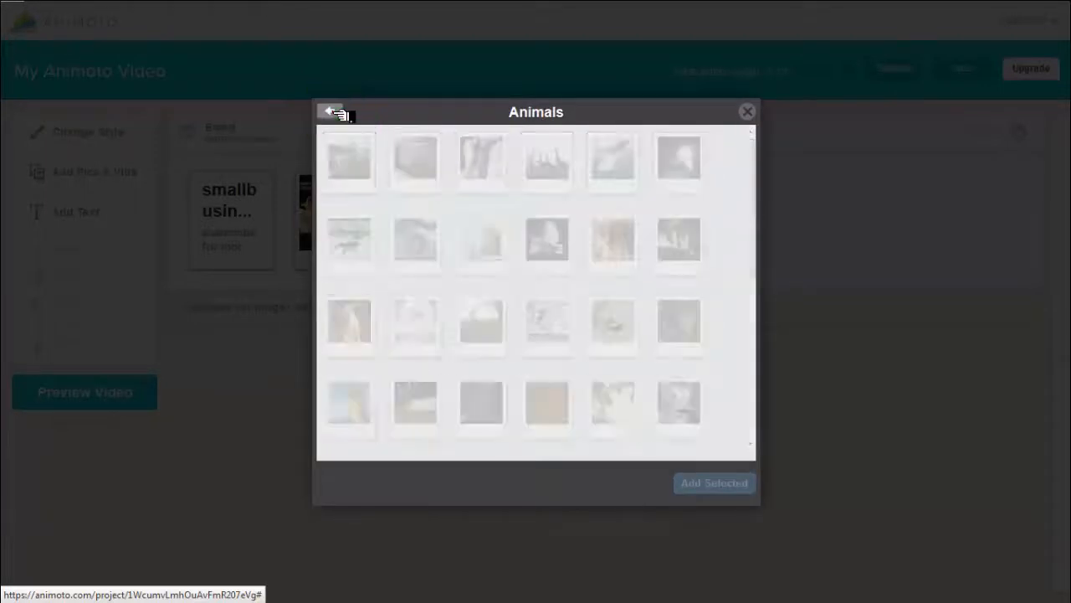
click(331, 111)
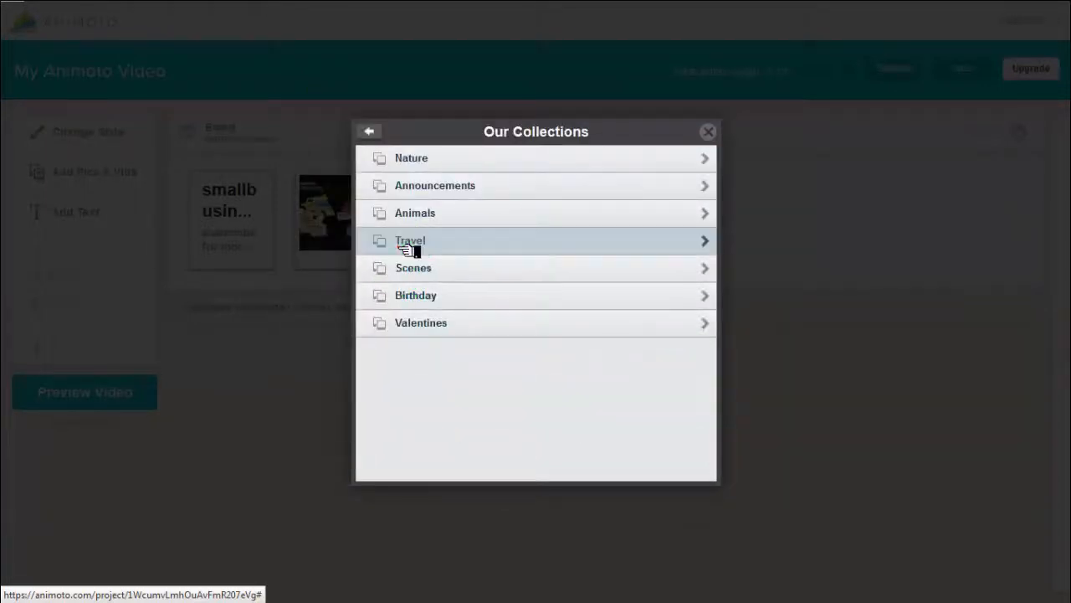
- Browse the Travel, Scenes and Birthday collections, returning to the collection list
click(410, 241)
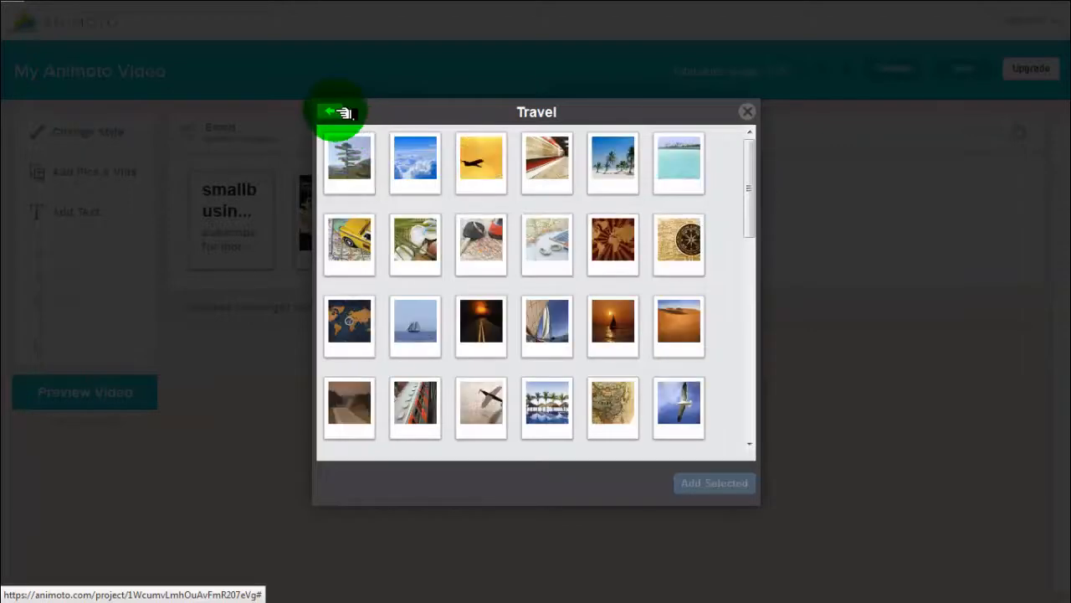
click(339, 111)
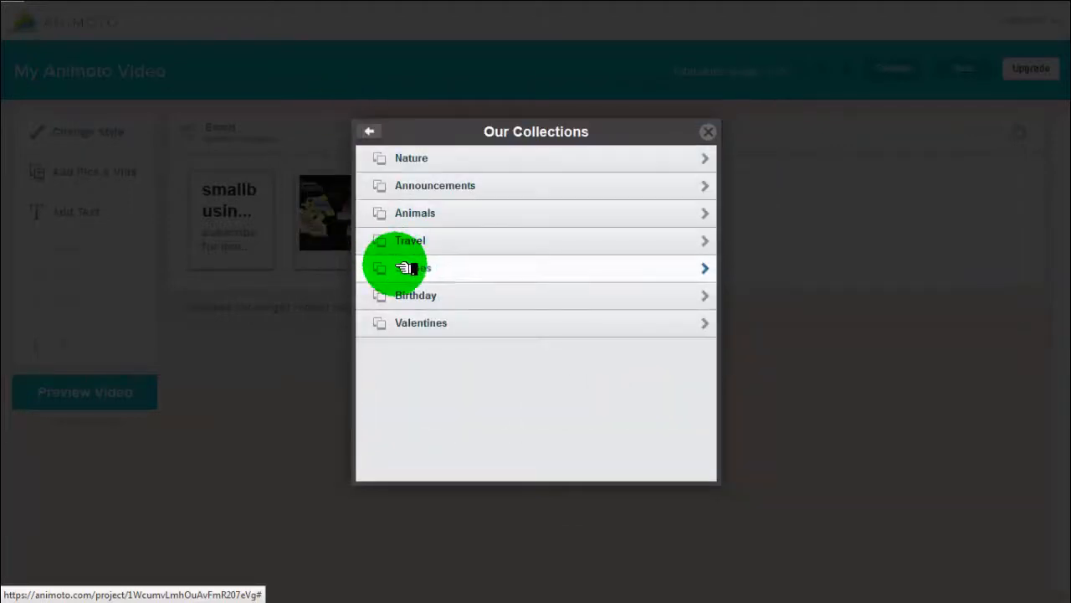
click(410, 267)
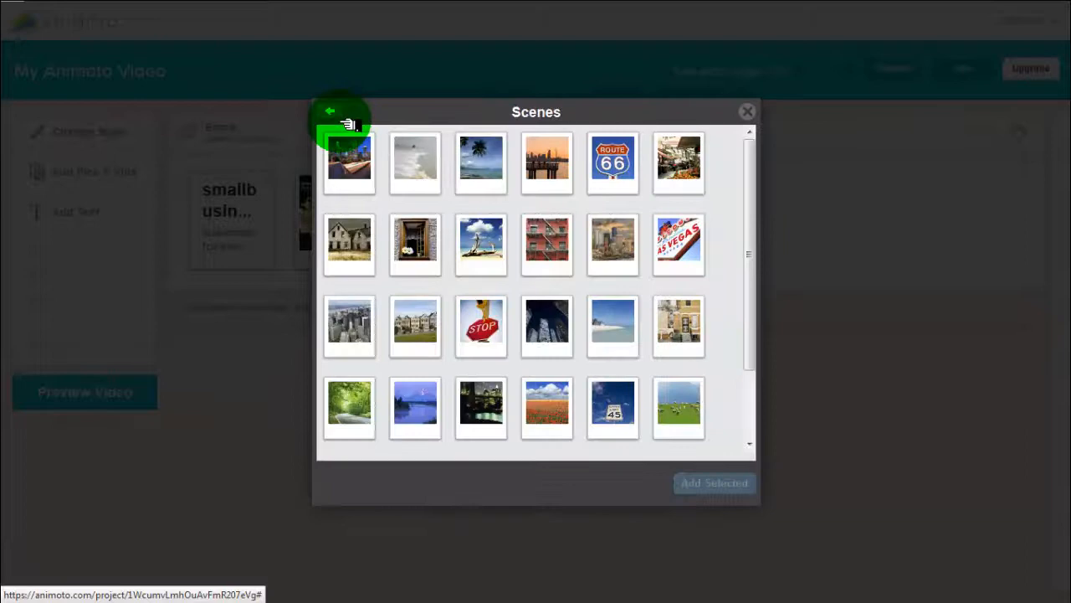
click(332, 111)
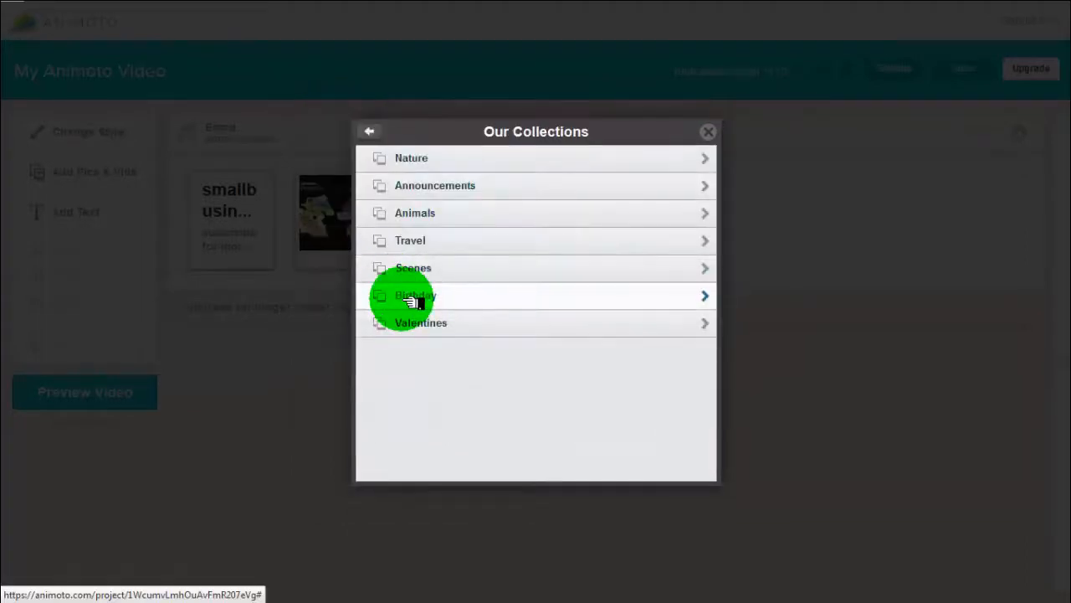
click(416, 296)
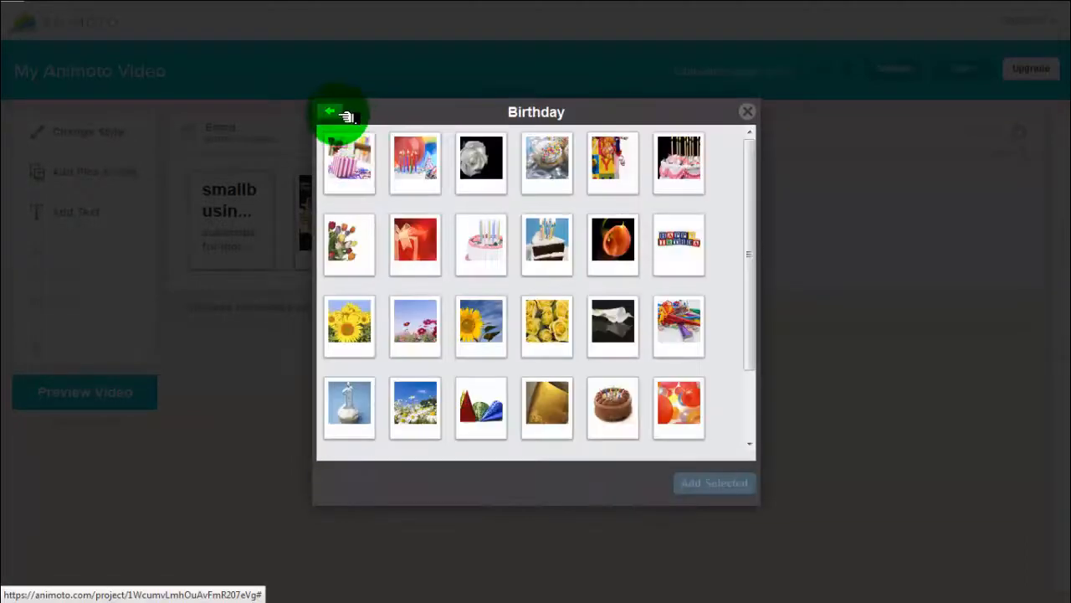
click(339, 113)
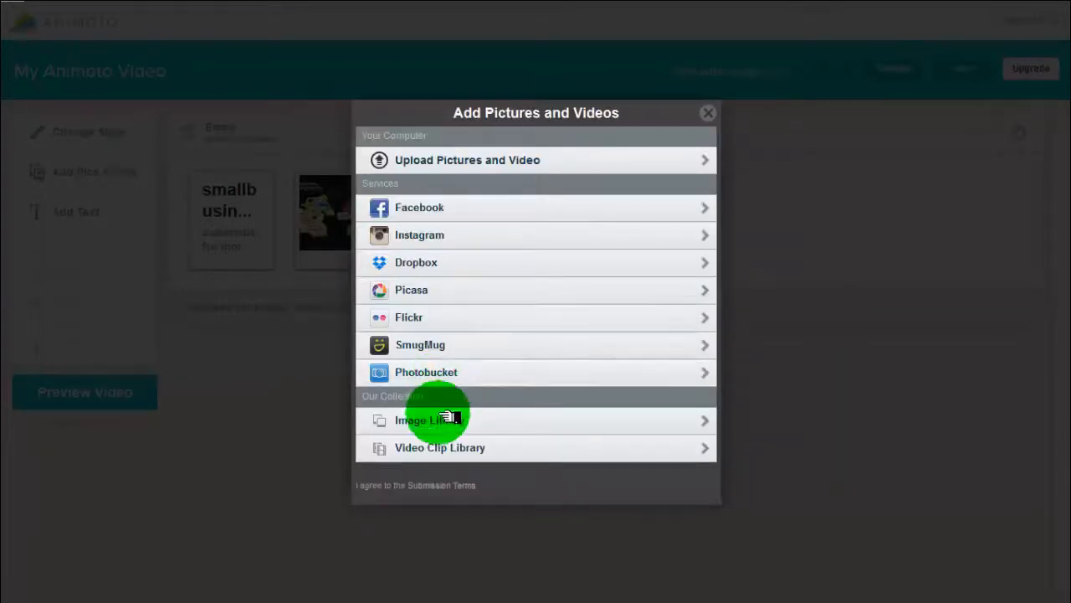
- Open the Video Clip Library and browse the Celebrations and Effects collections
click(440, 420)
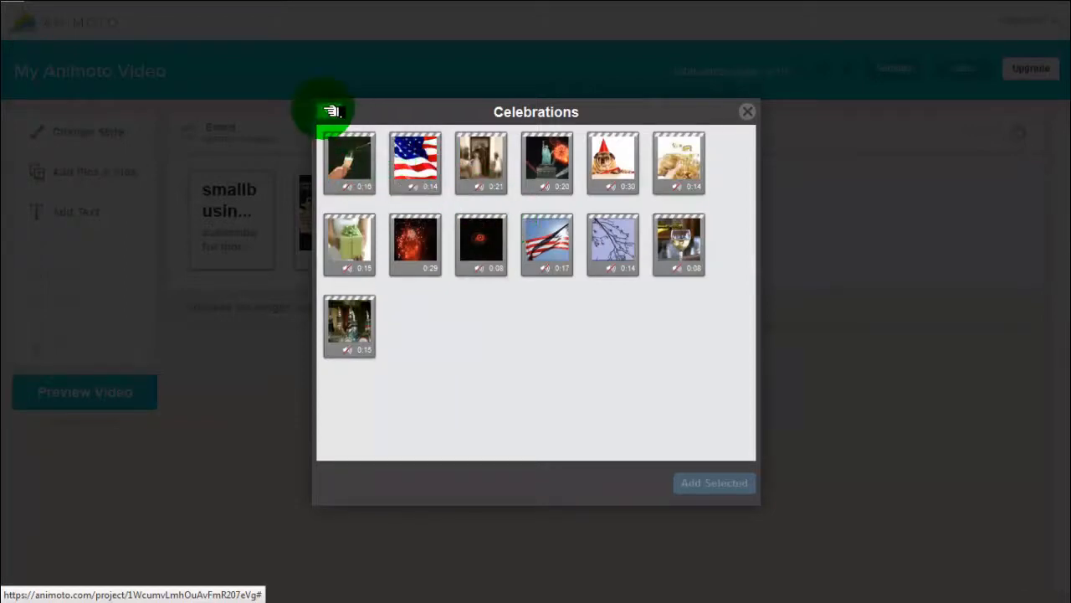
click(368, 131)
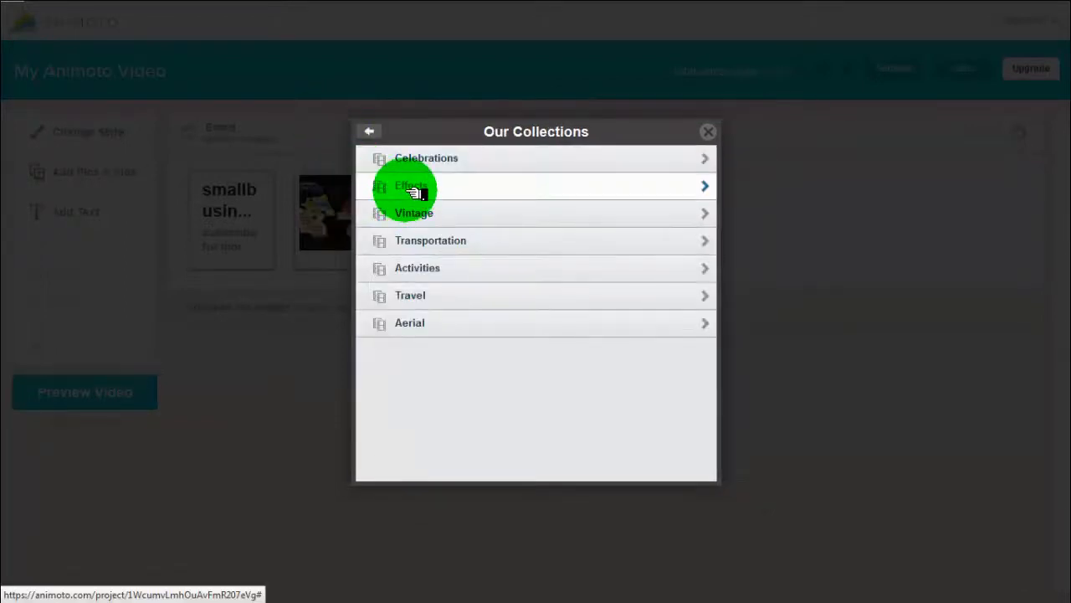
click(410, 186)
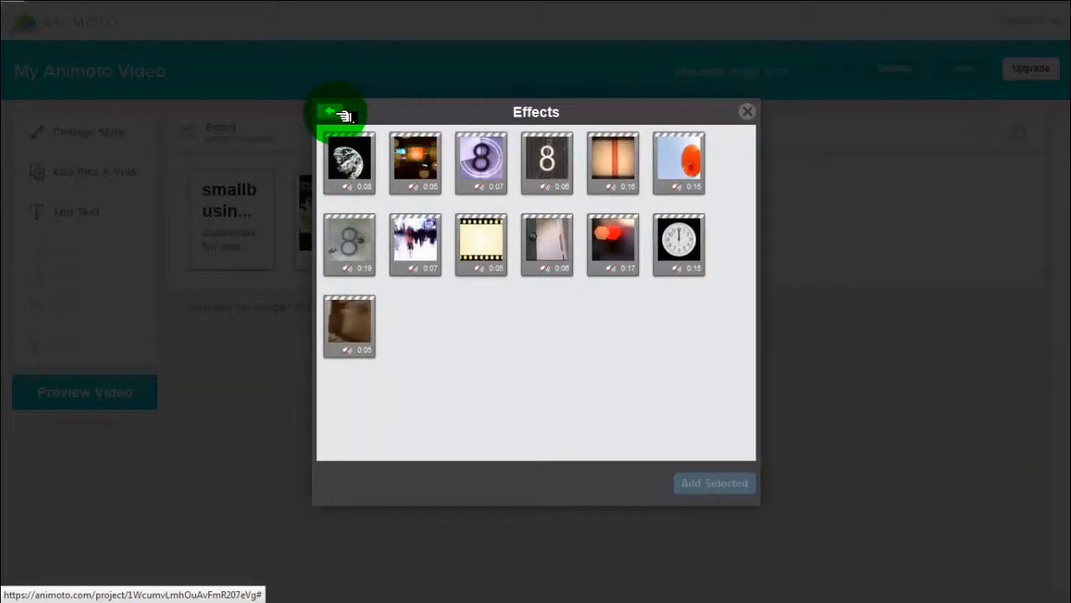
click(334, 113)
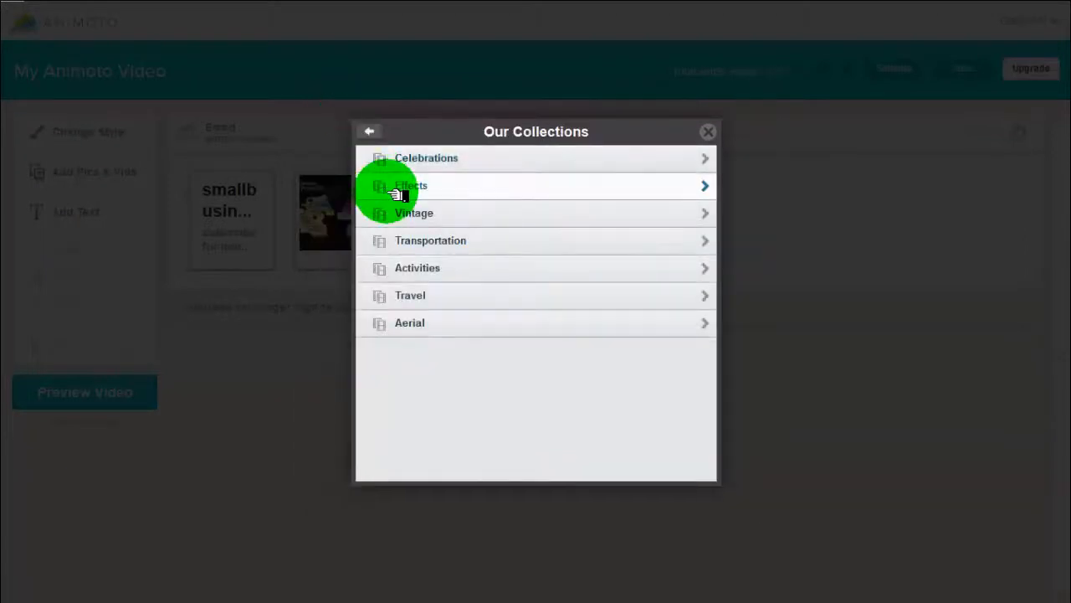
- Browse the Vintage, Transportation, Activities and Travel clip collections, ending at the list
click(414, 213)
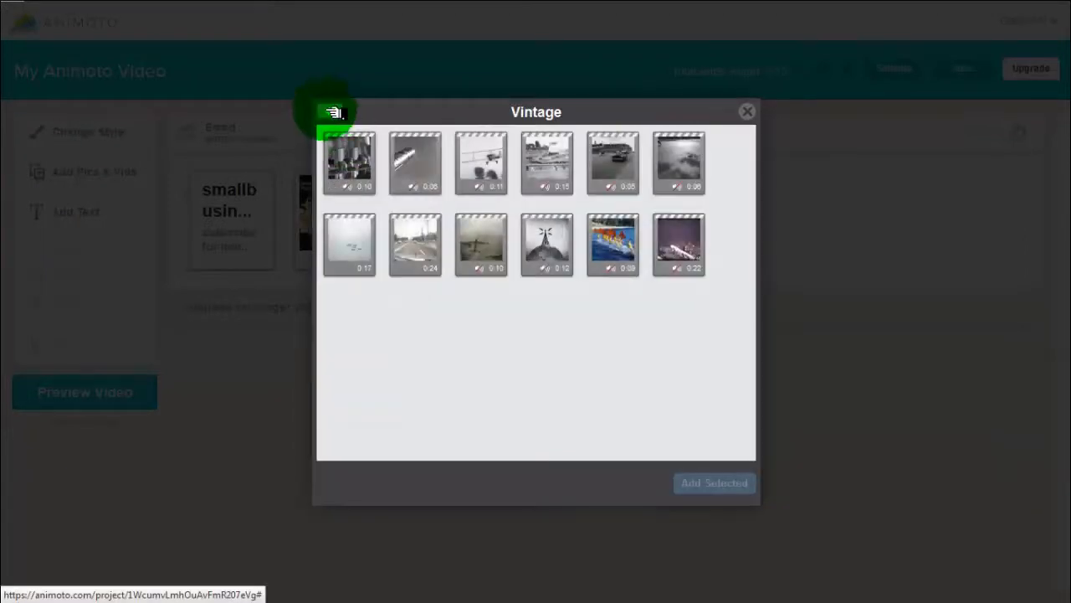
click(369, 131)
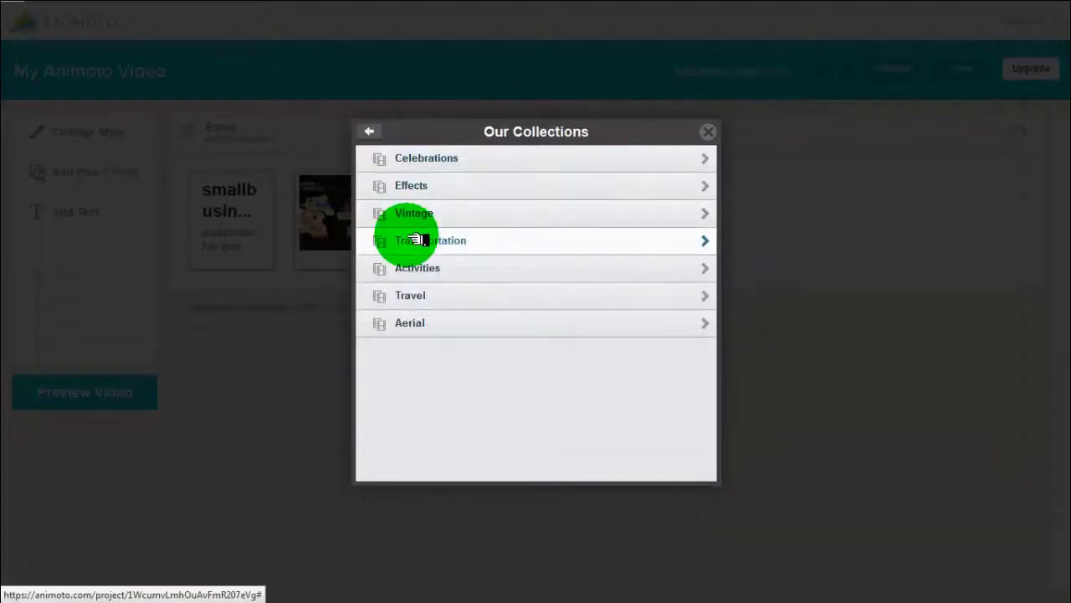
click(430, 240)
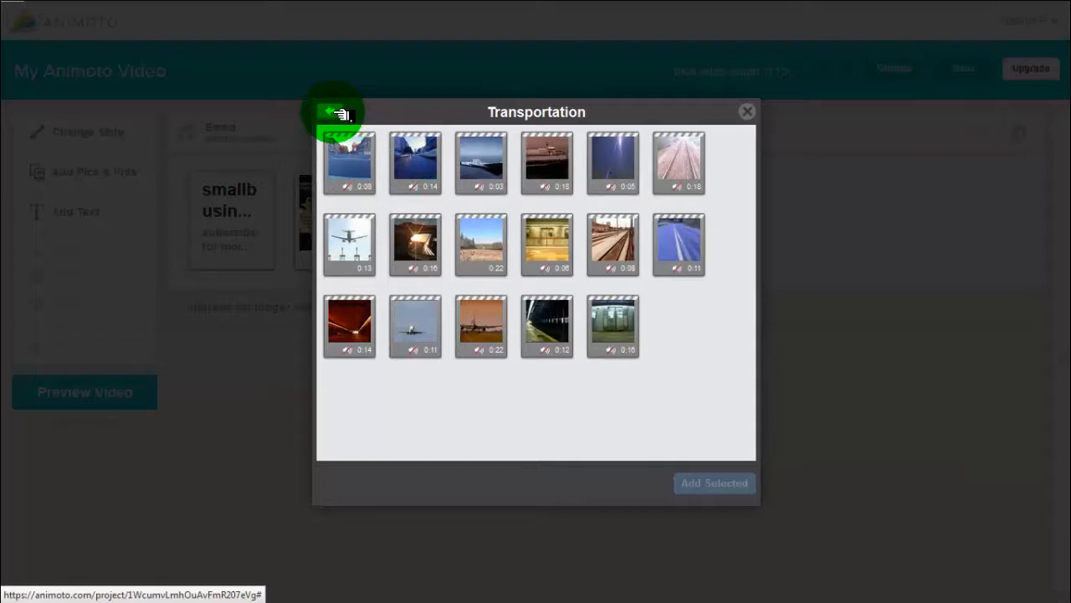
click(335, 114)
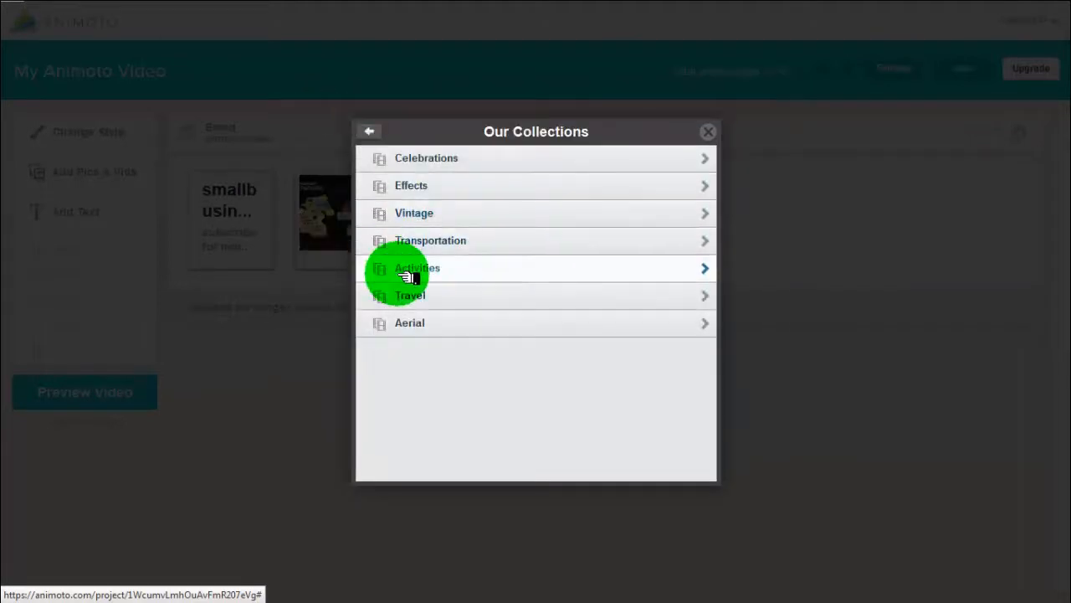
click(417, 268)
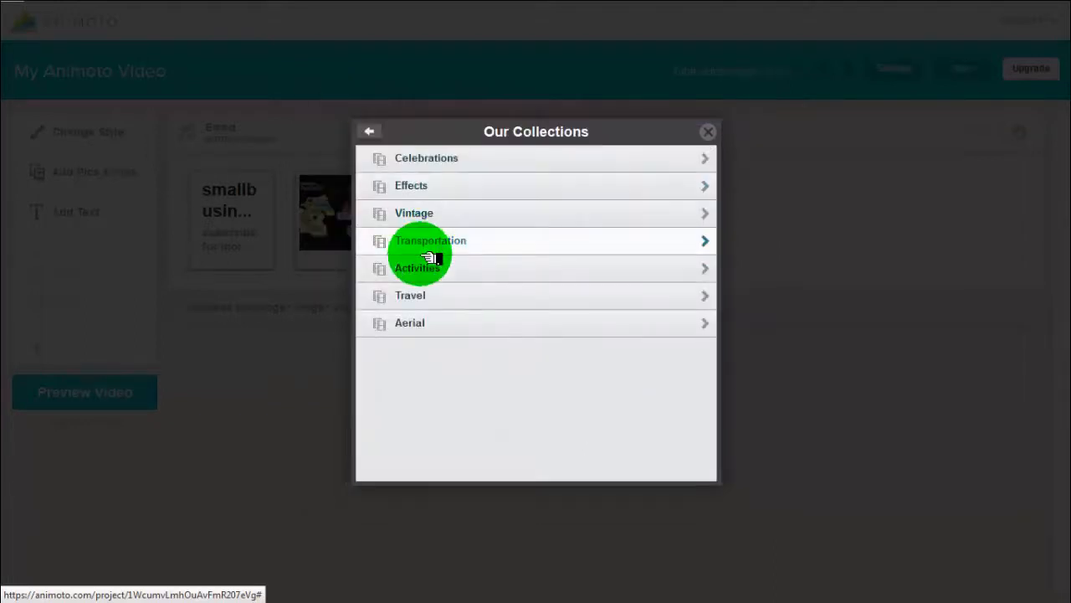
click(410, 296)
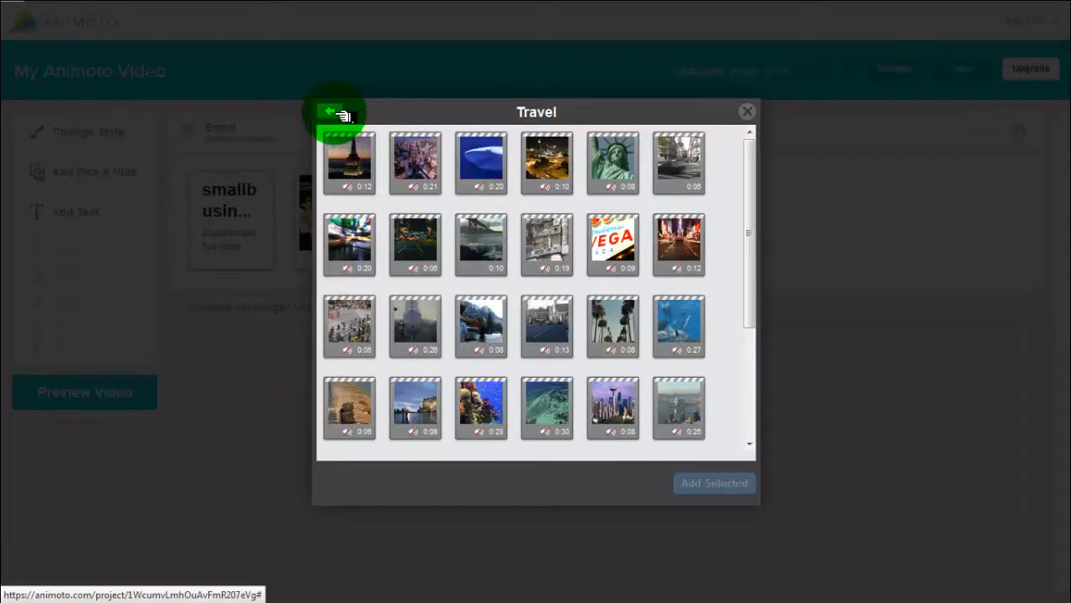
click(333, 113)
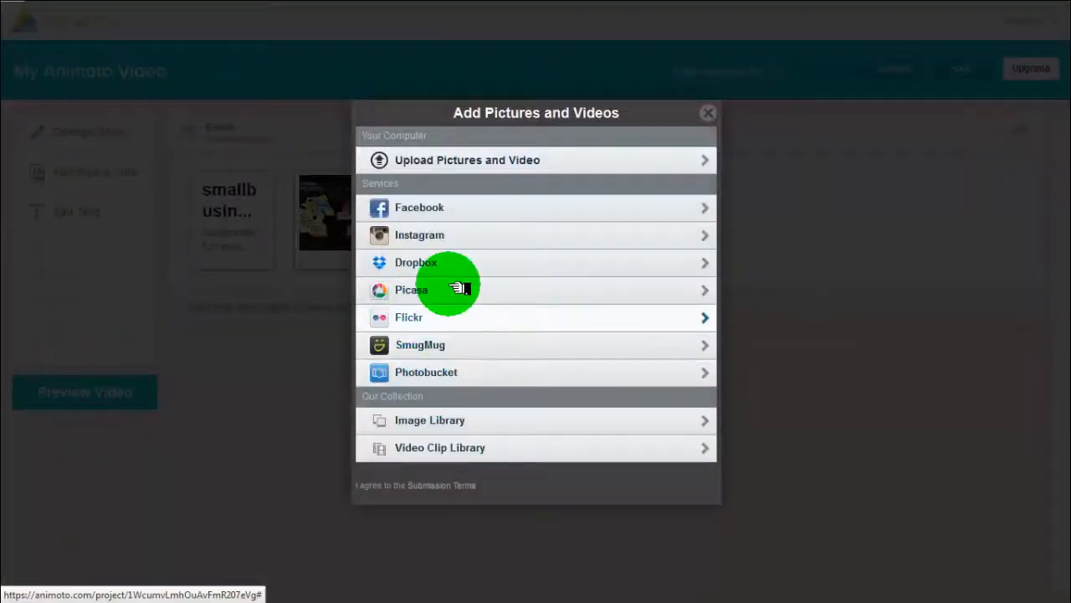
- Add the five-second promo video clip as the third storyboard block
click(467, 160)
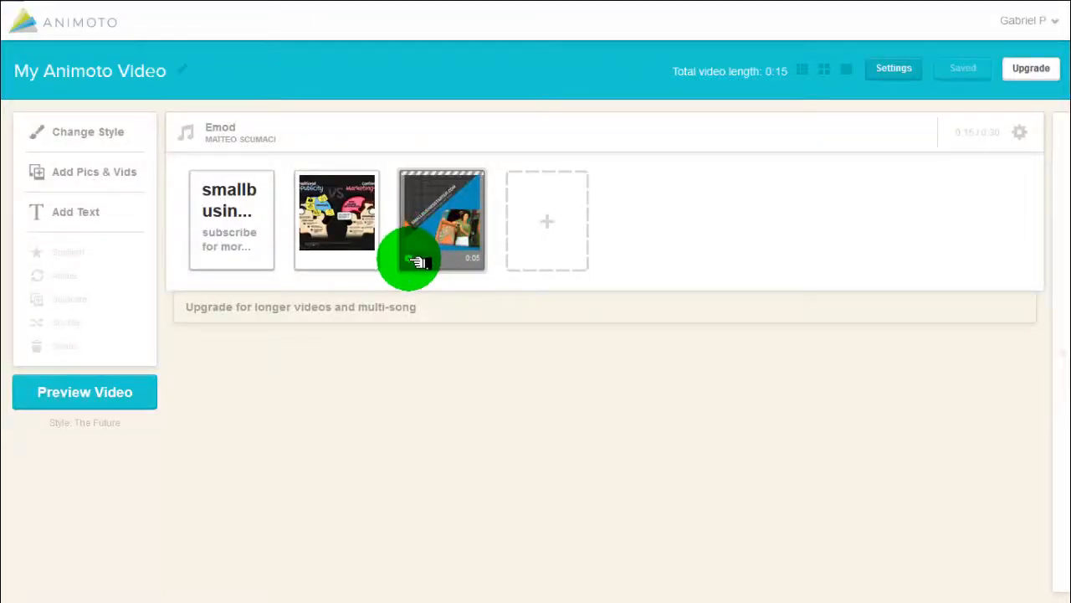
- Mute the video clip, start it at 0:09 with a 3-second length, and save
click(441, 220)
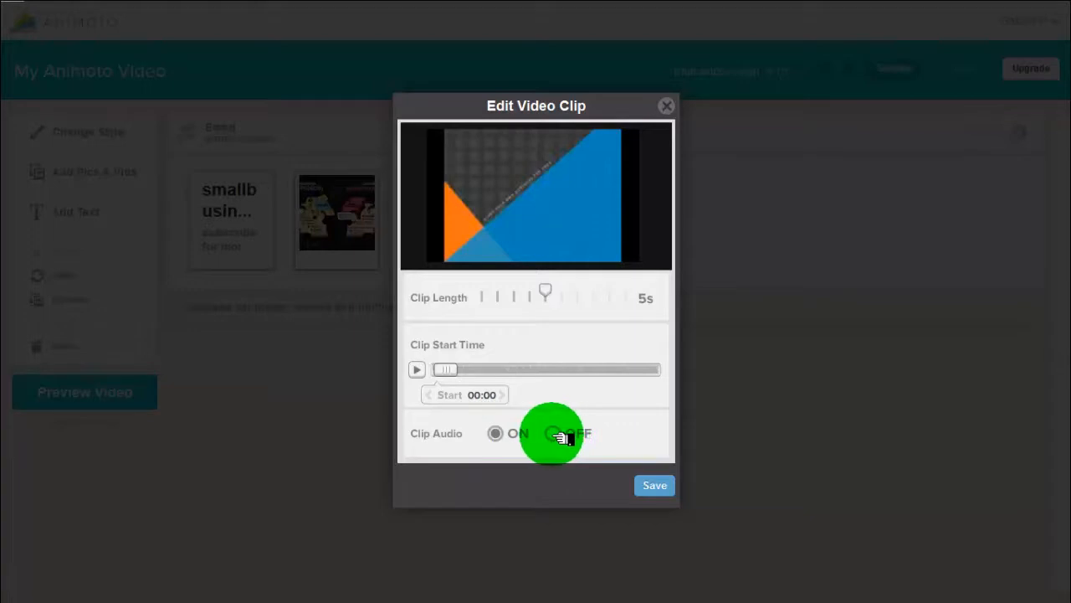
click(552, 432)
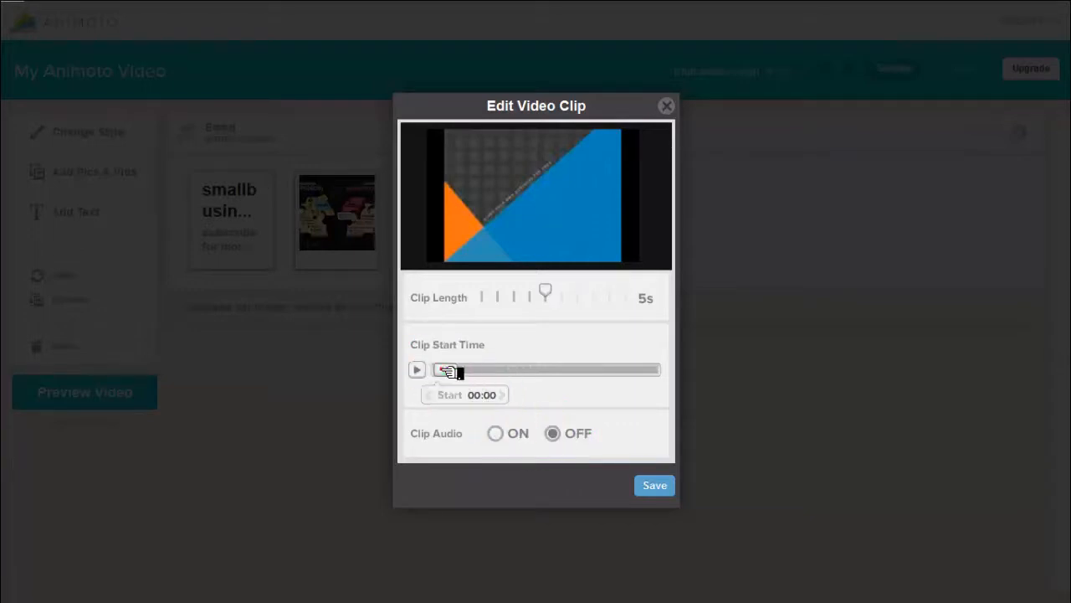
drag(447, 369, 473, 370)
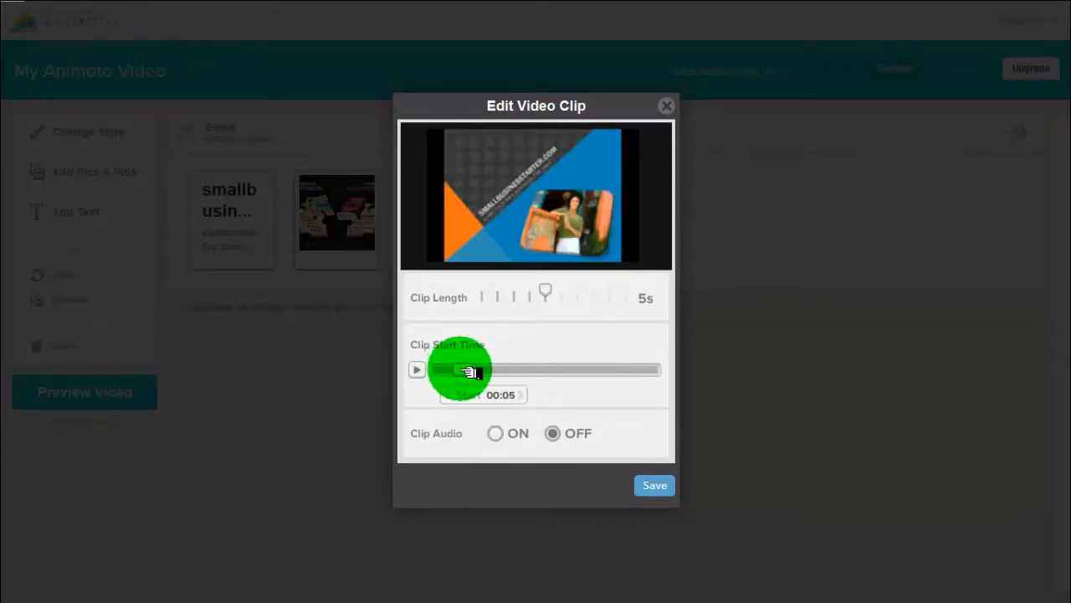
drag(467, 370, 484, 370)
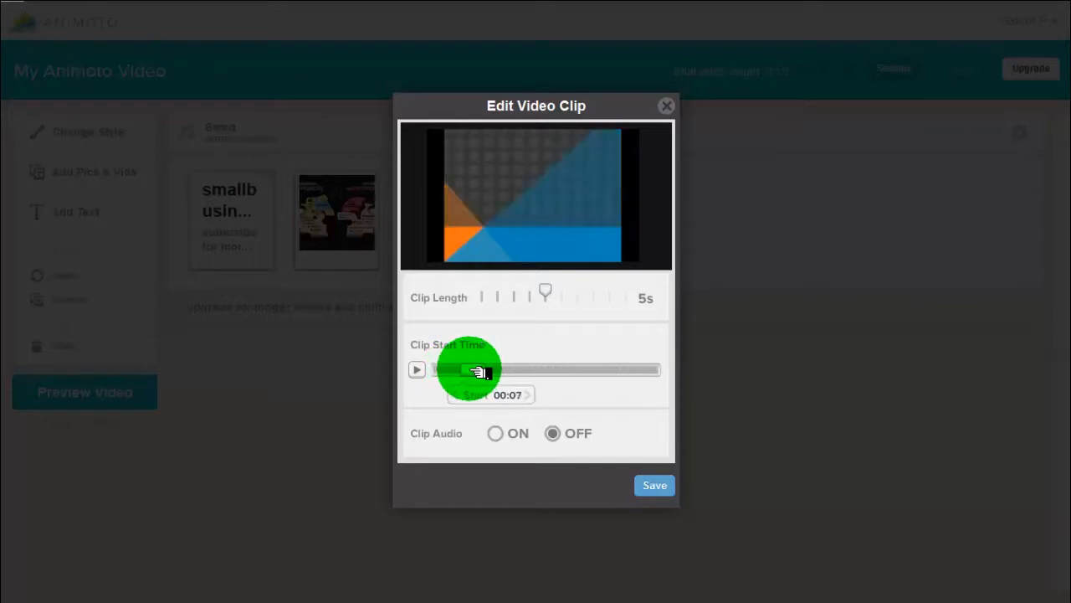
drag(477, 369, 490, 369)
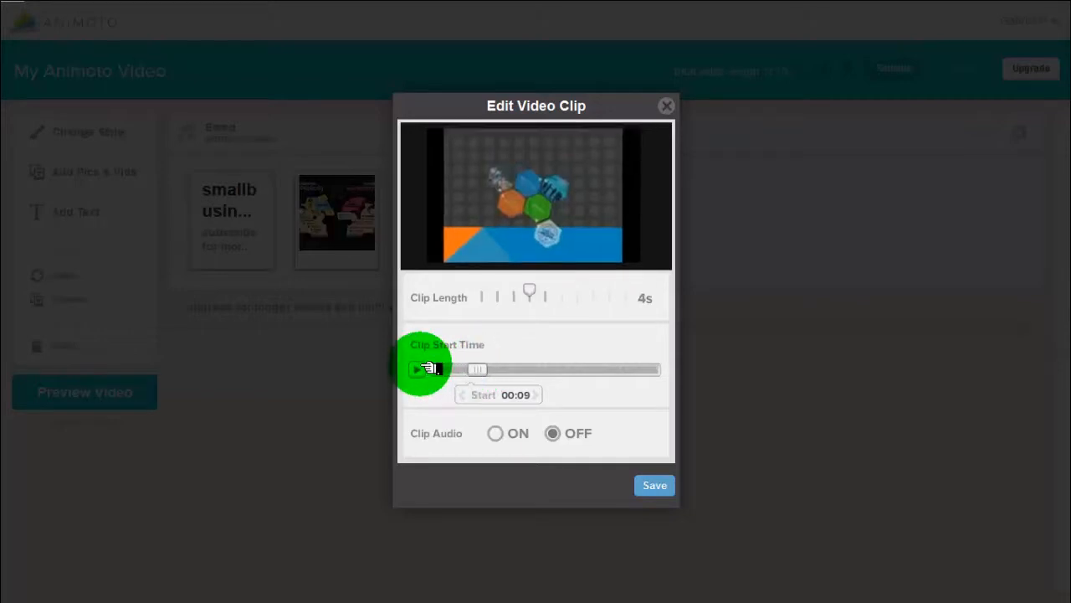
drag(529, 290, 526, 290)
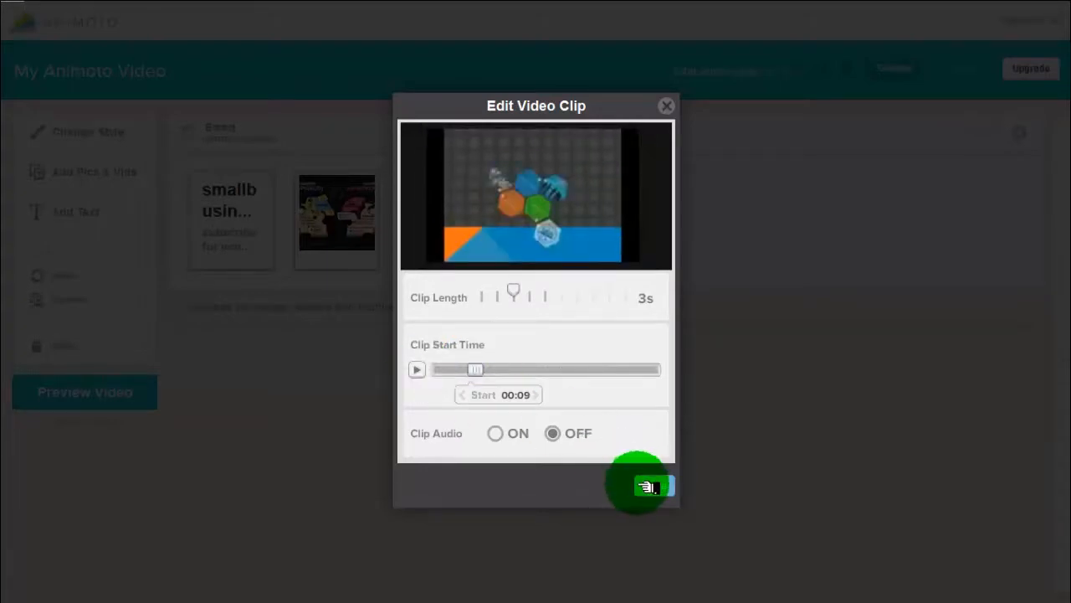
click(666, 106)
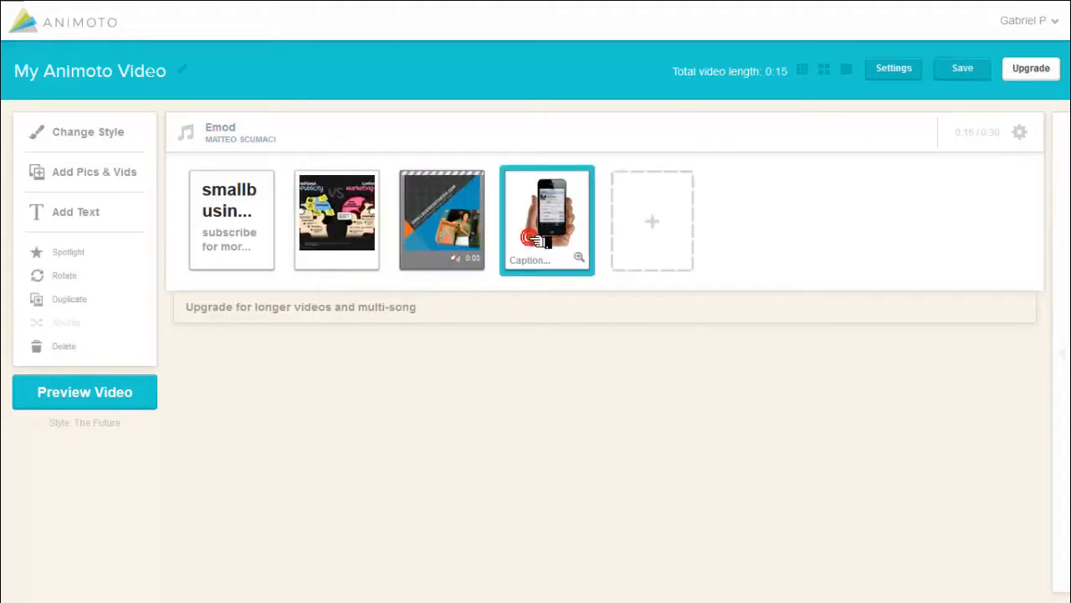
click(63, 276)
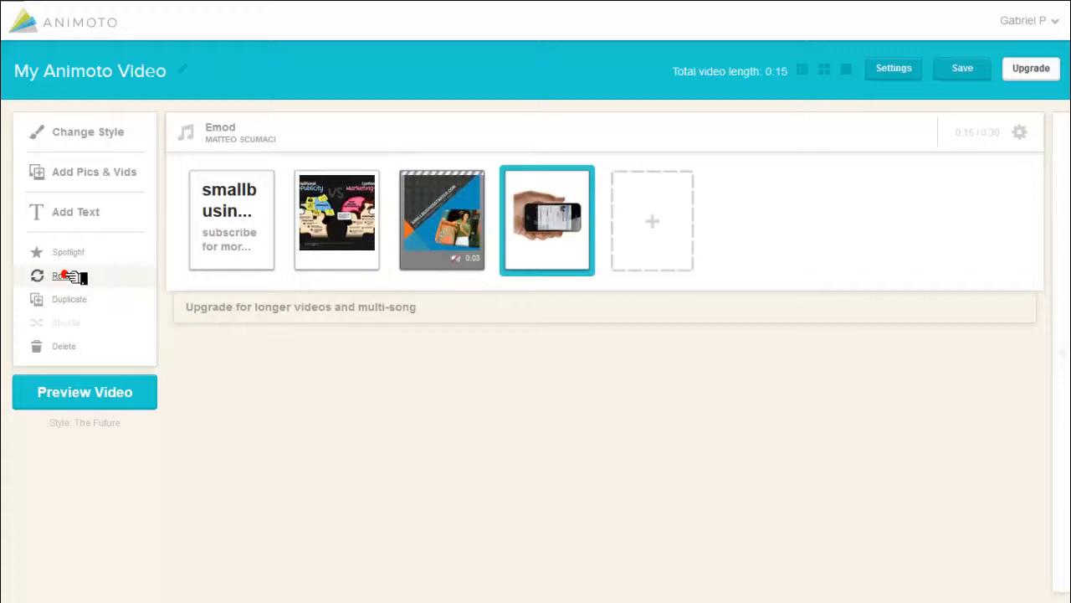
click(65, 276)
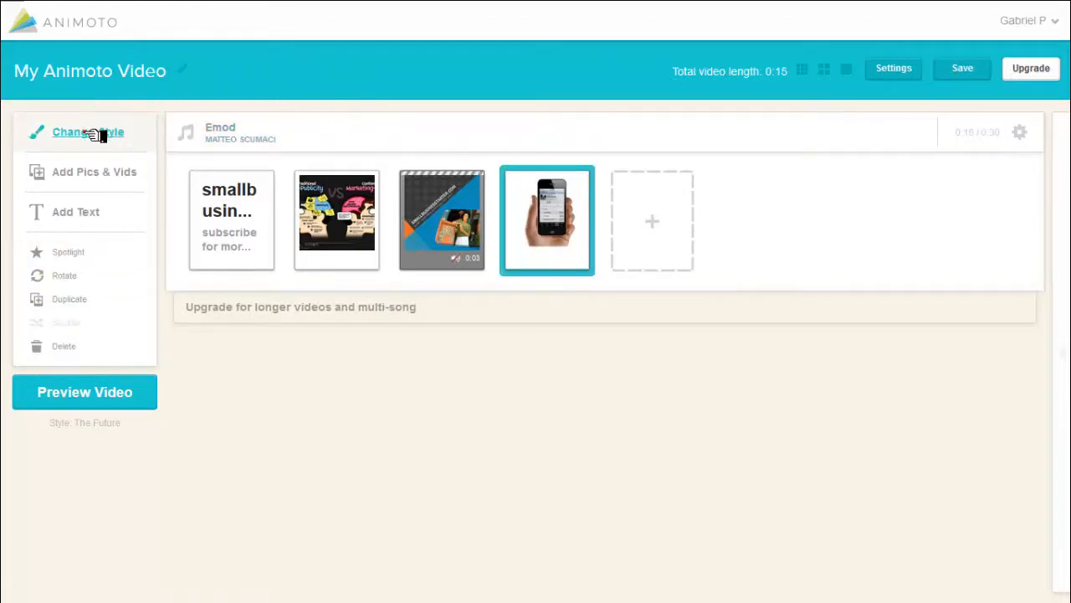
- Open the style chooser twice and confirm The Future as the video's style
click(88, 131)
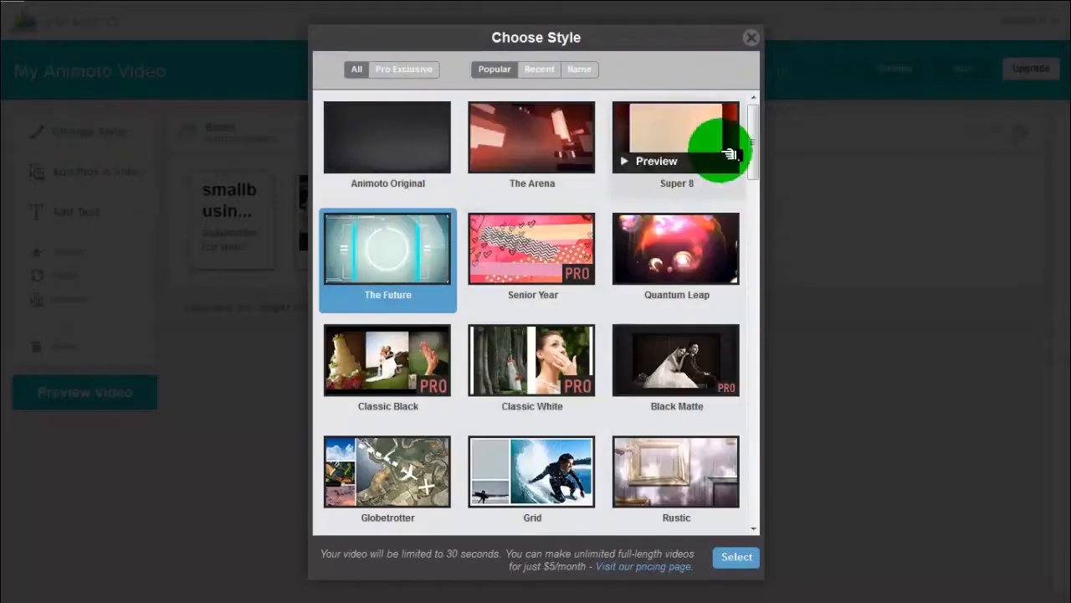
scroll(down, 3)
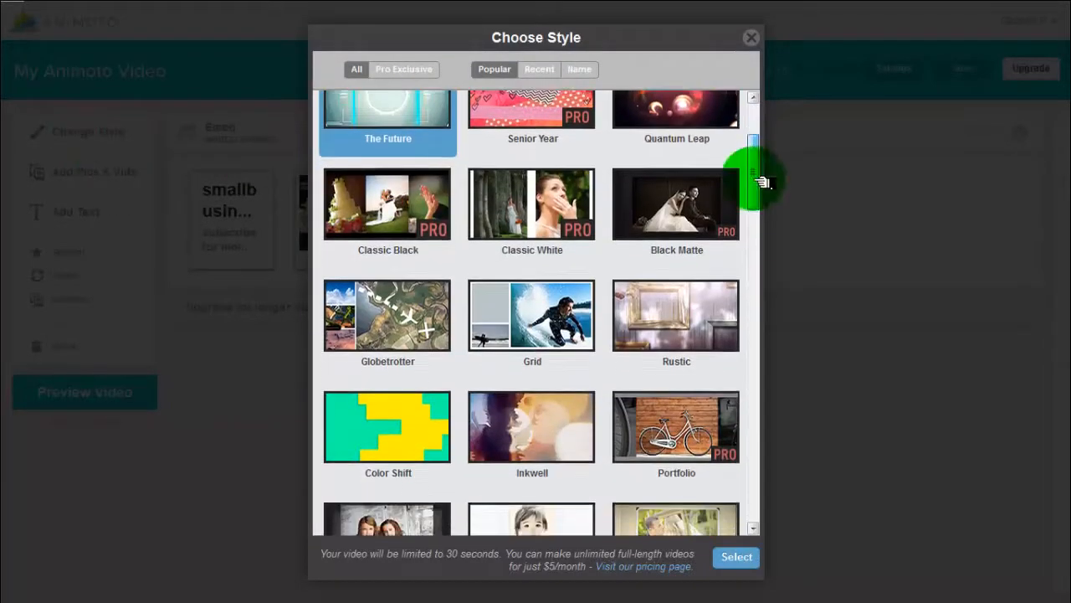
scroll(up, 3)
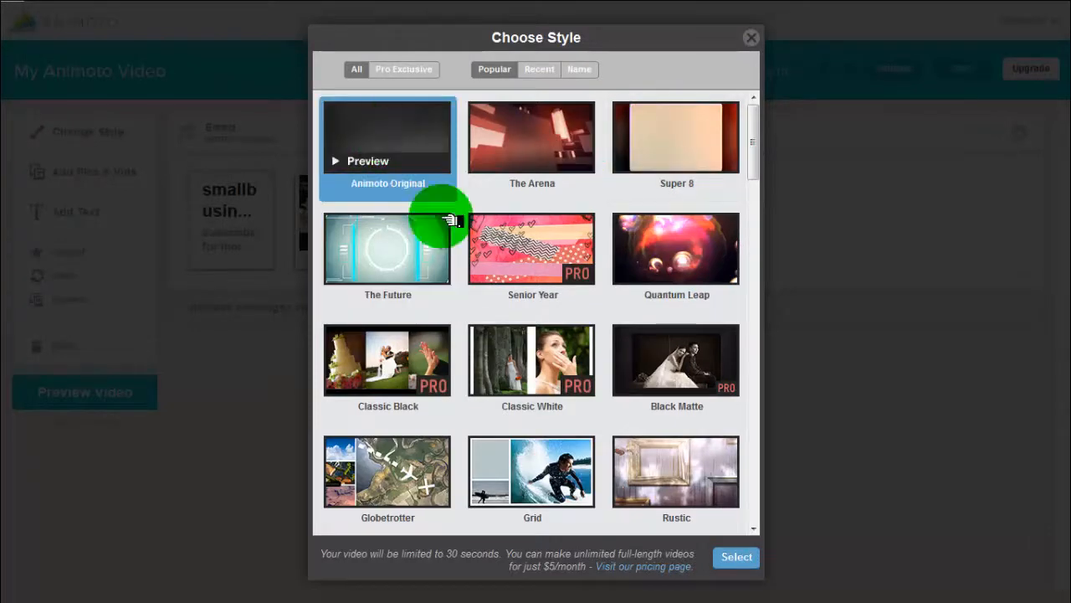
click(736, 557)
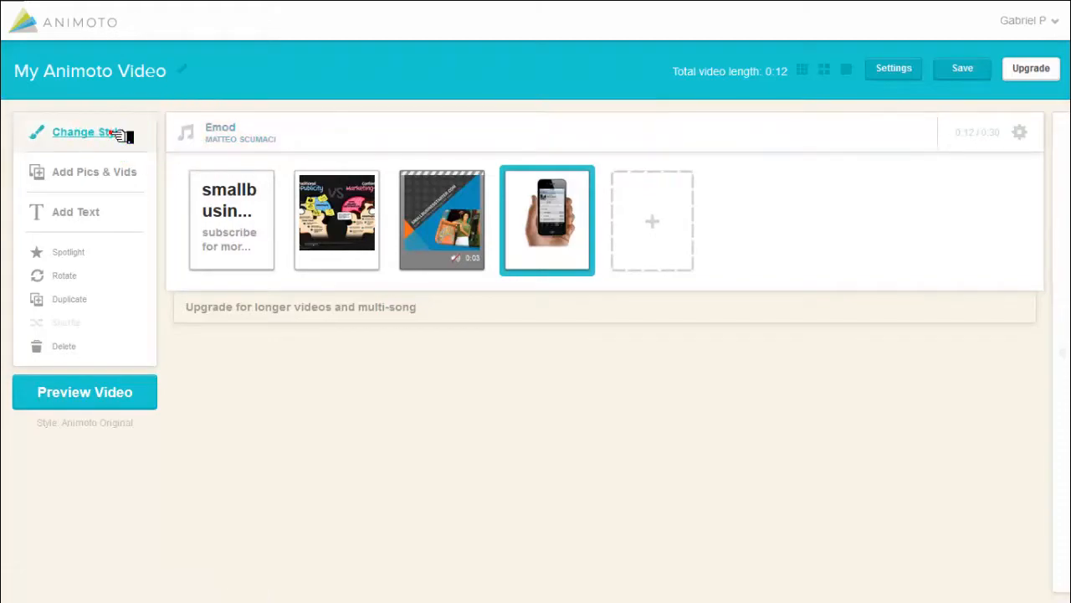
click(82, 131)
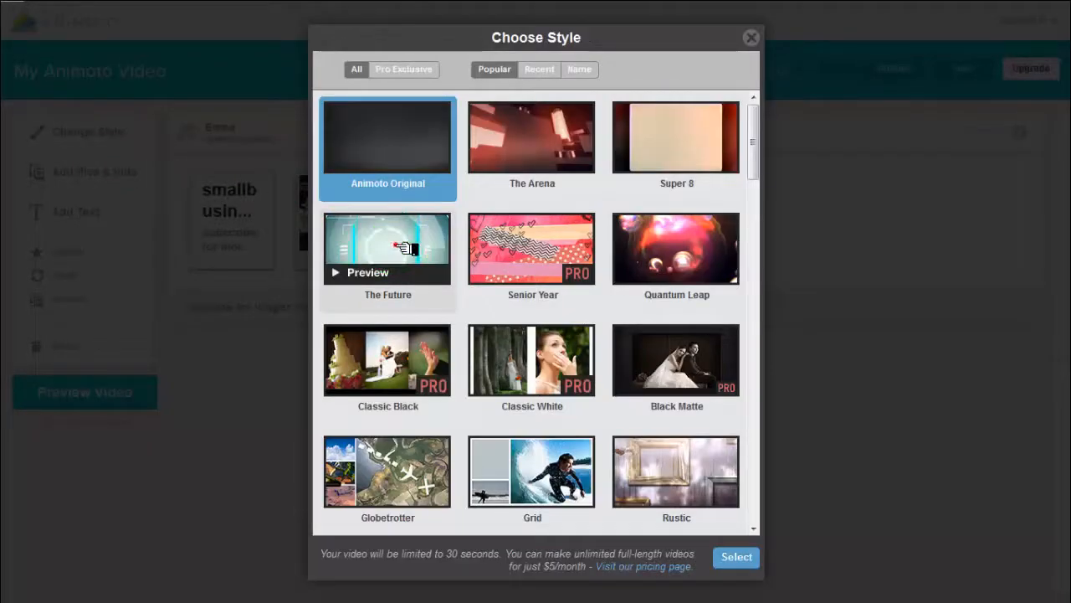
click(735, 557)
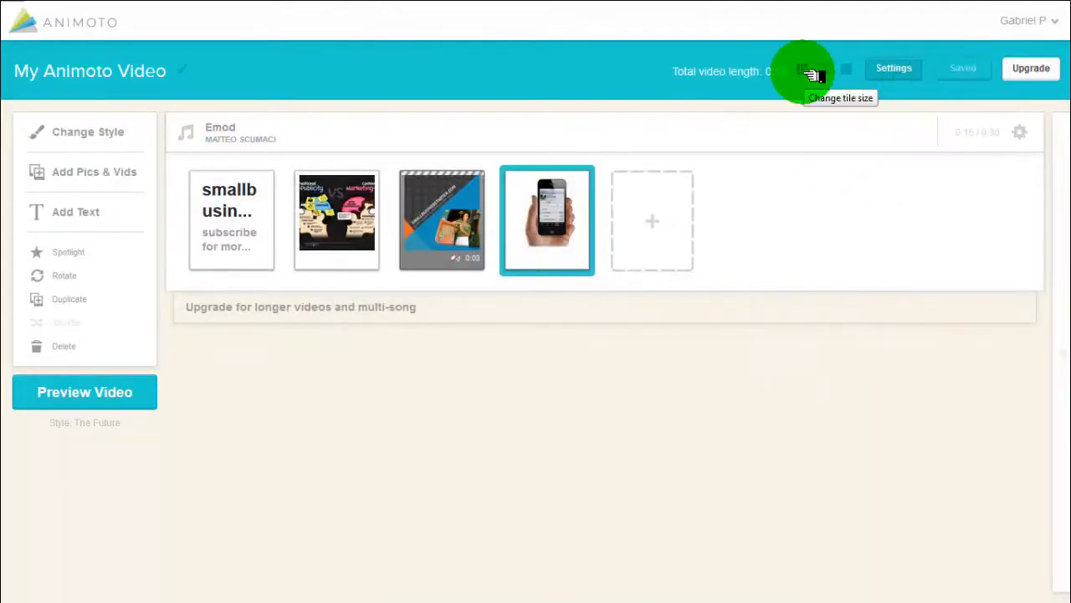
- Switch the storyboard blocks to the larger tile size
click(809, 71)
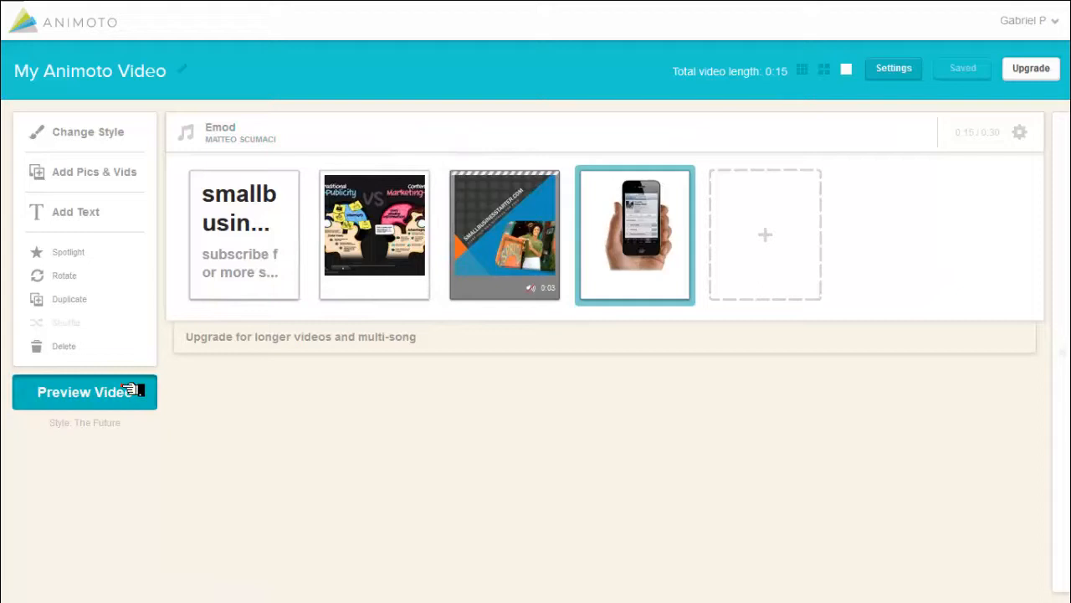
- Preview the video, title it 'smallbusinessstarter', and produce it
click(83, 391)
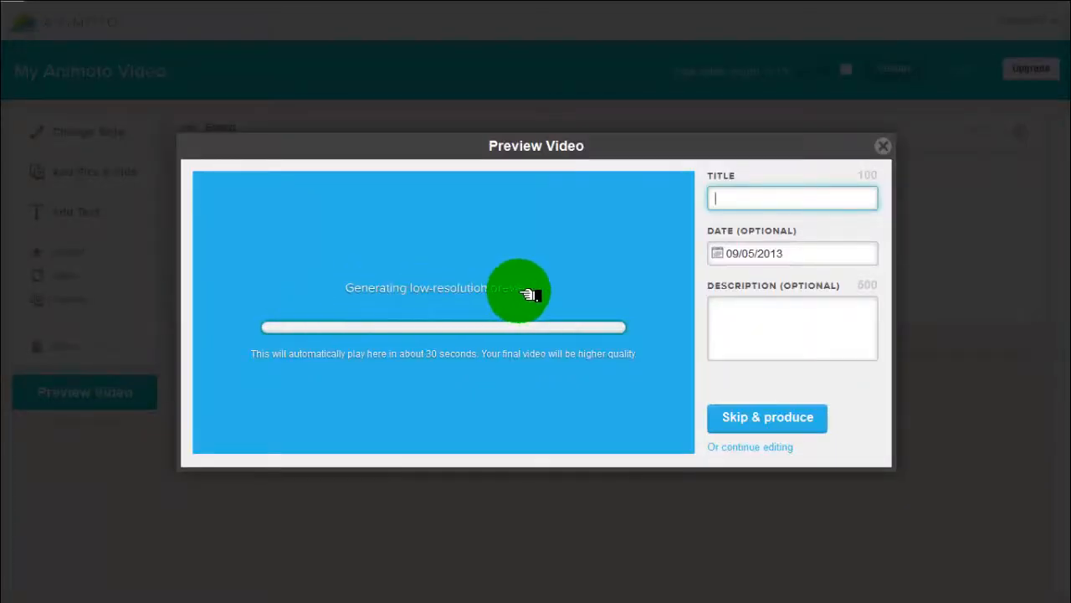
text(smallbusinessstarter)
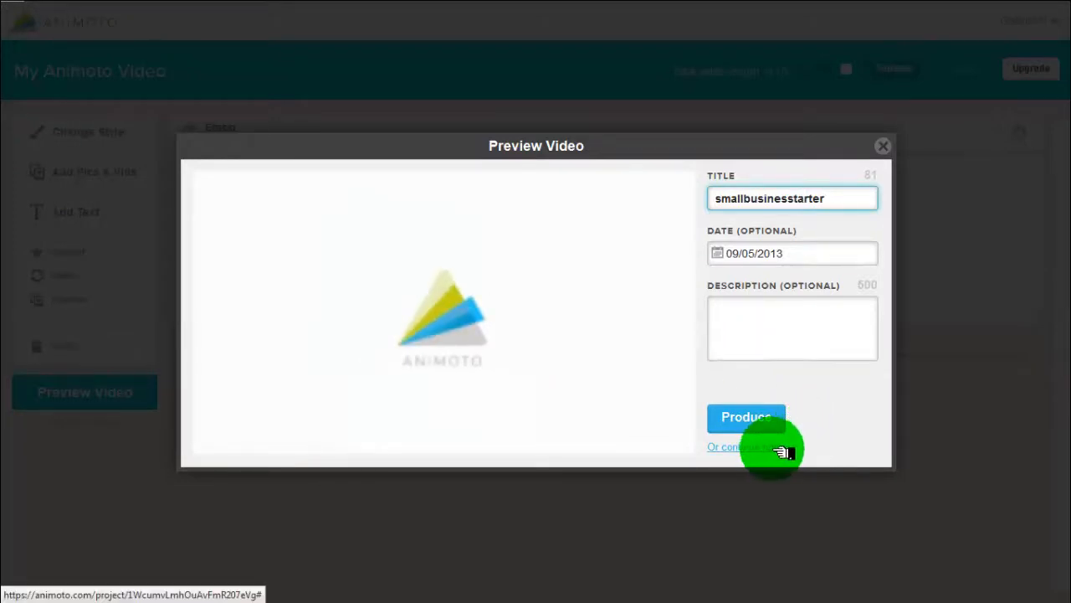
click(741, 446)
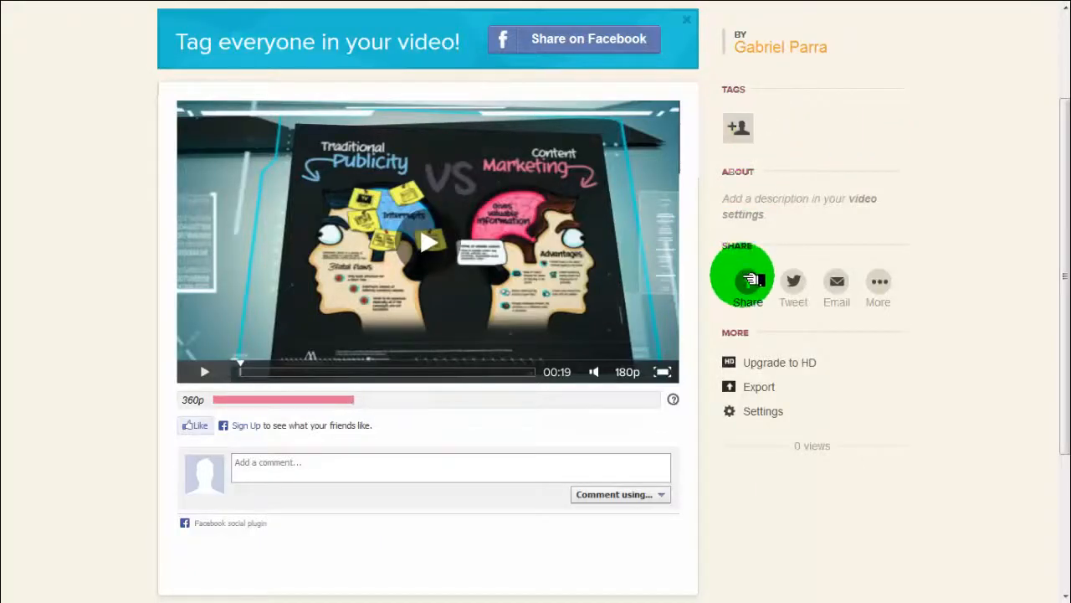
mouse_move(836, 288)
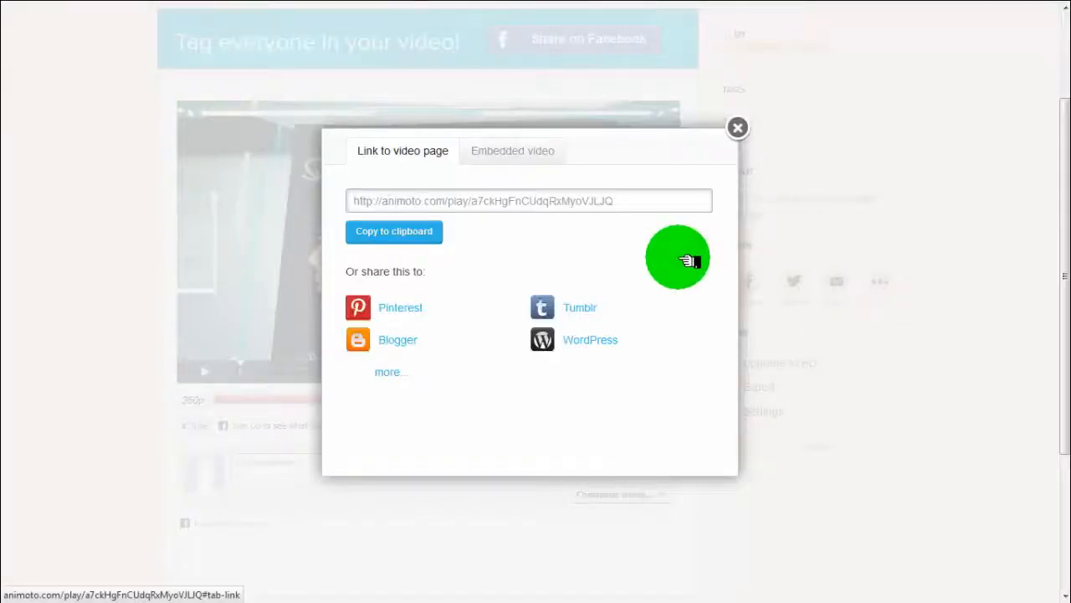
mouse_move(586, 318)
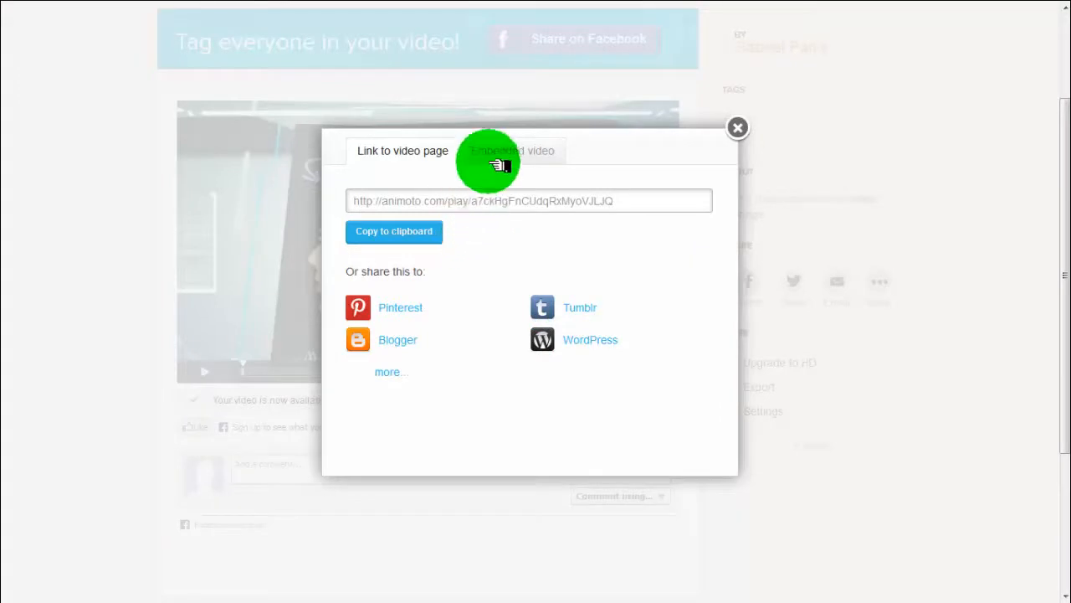
click(513, 151)
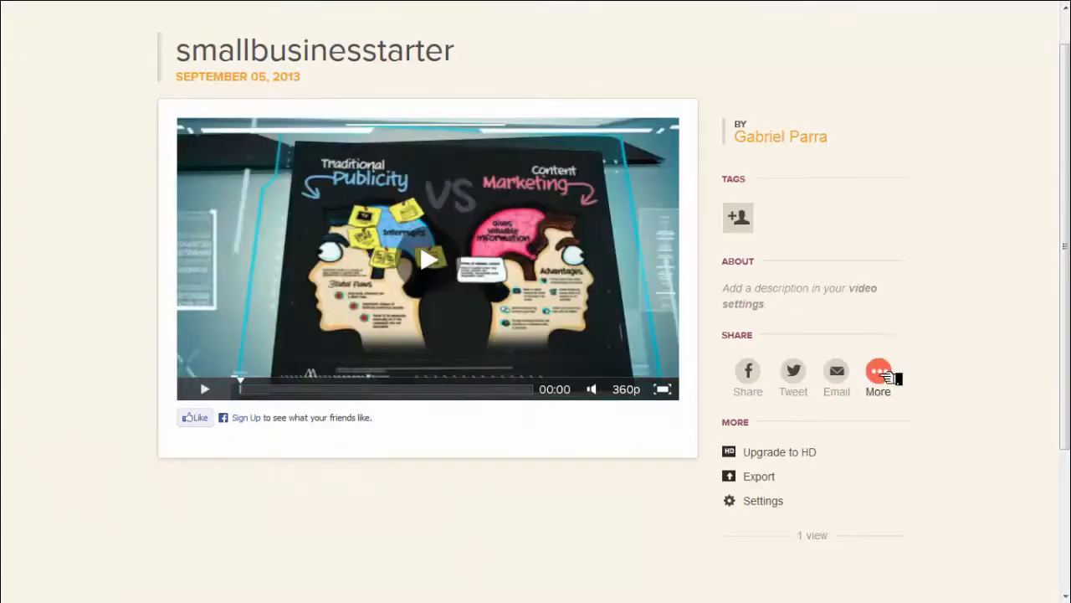
click(877, 377)
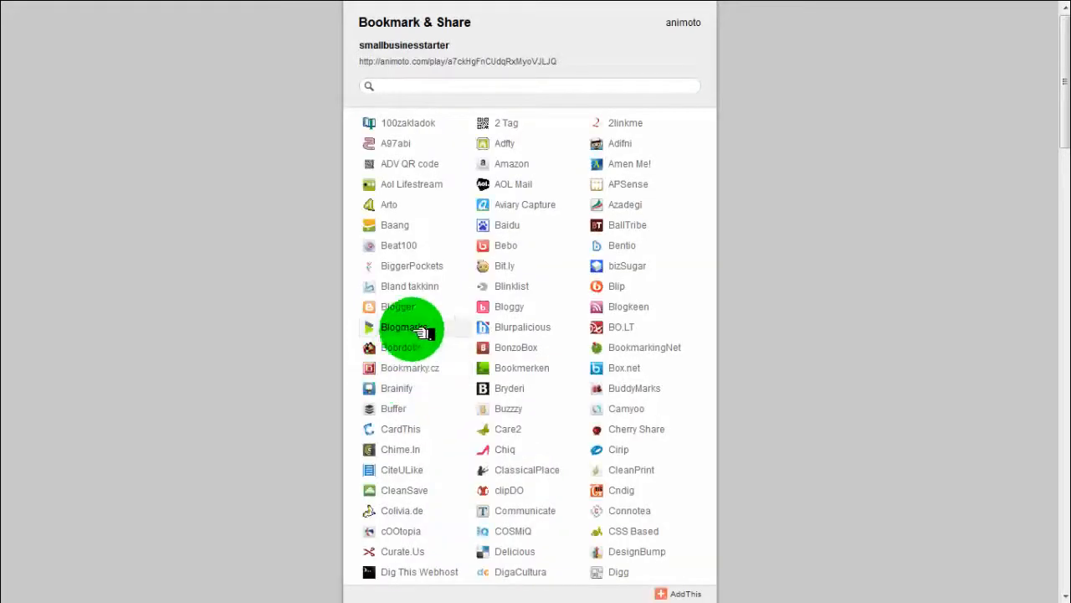
scroll(down, 3)
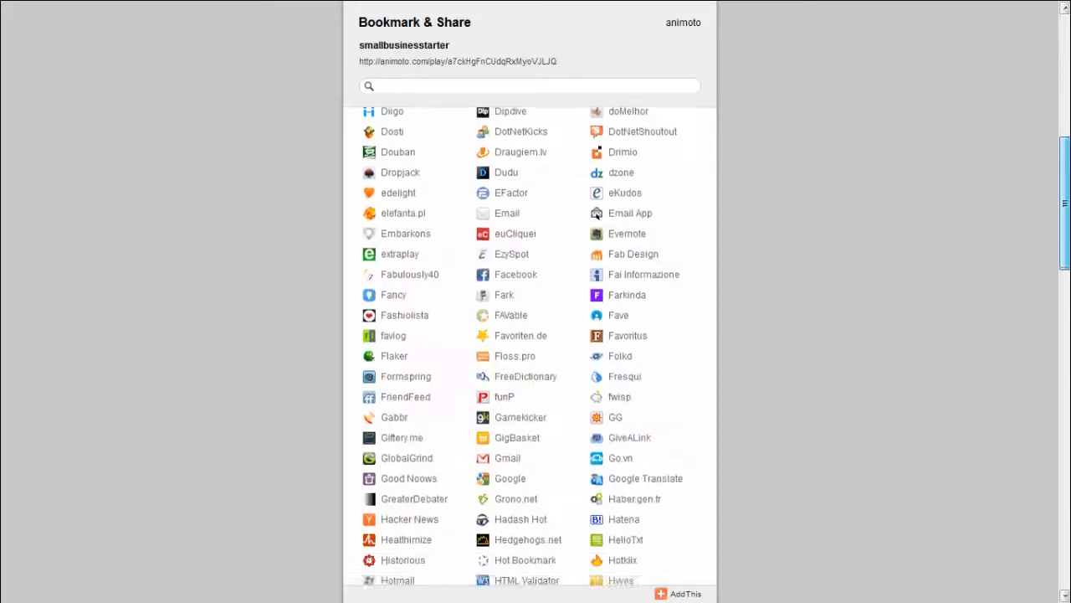
scroll(down, 3)
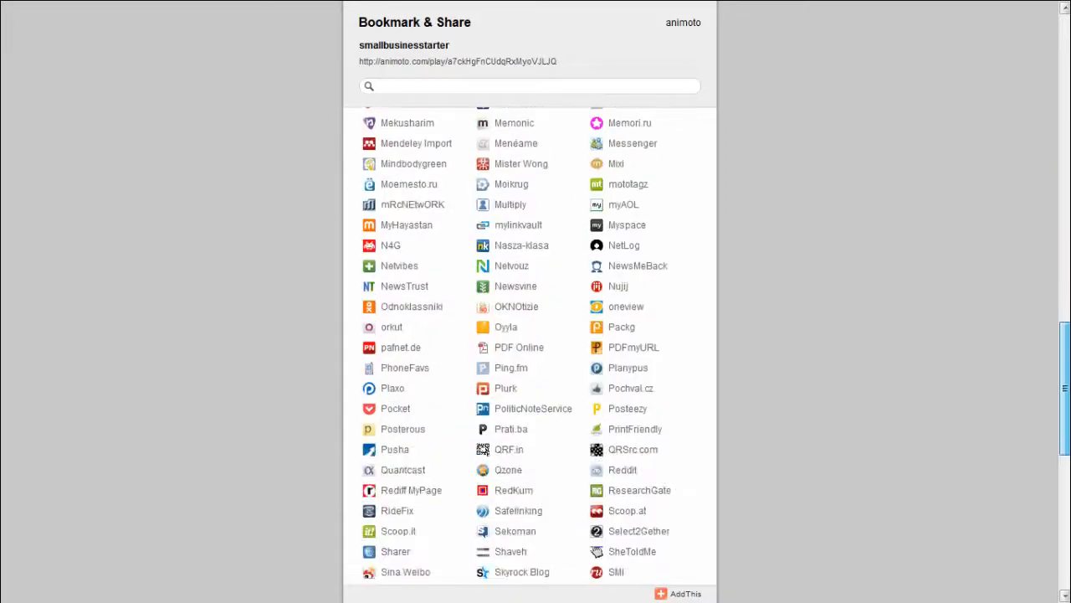
scroll(down, 3)
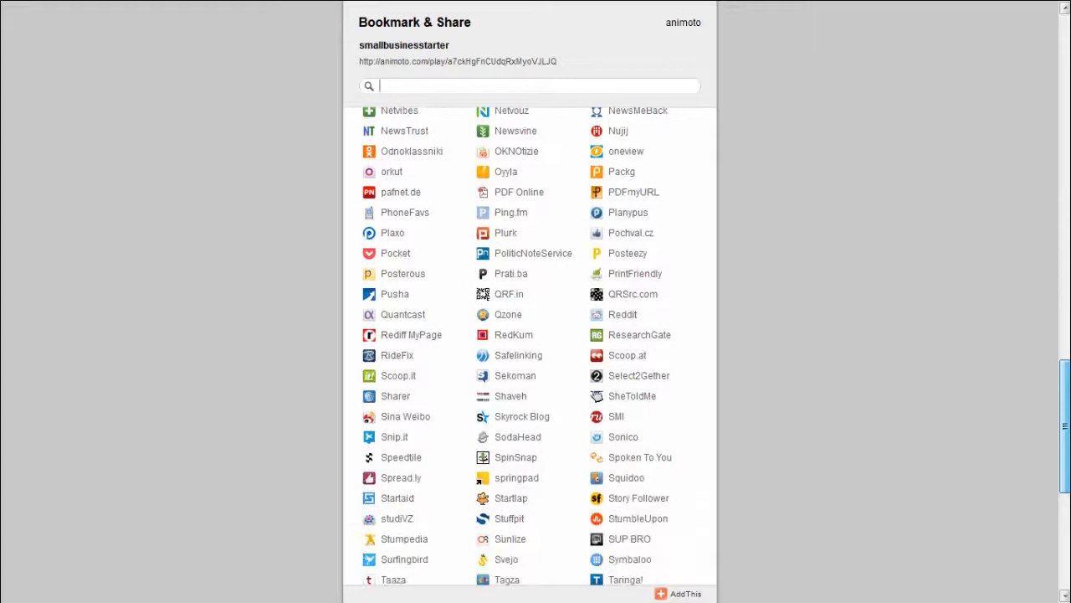
scroll(down, 3)
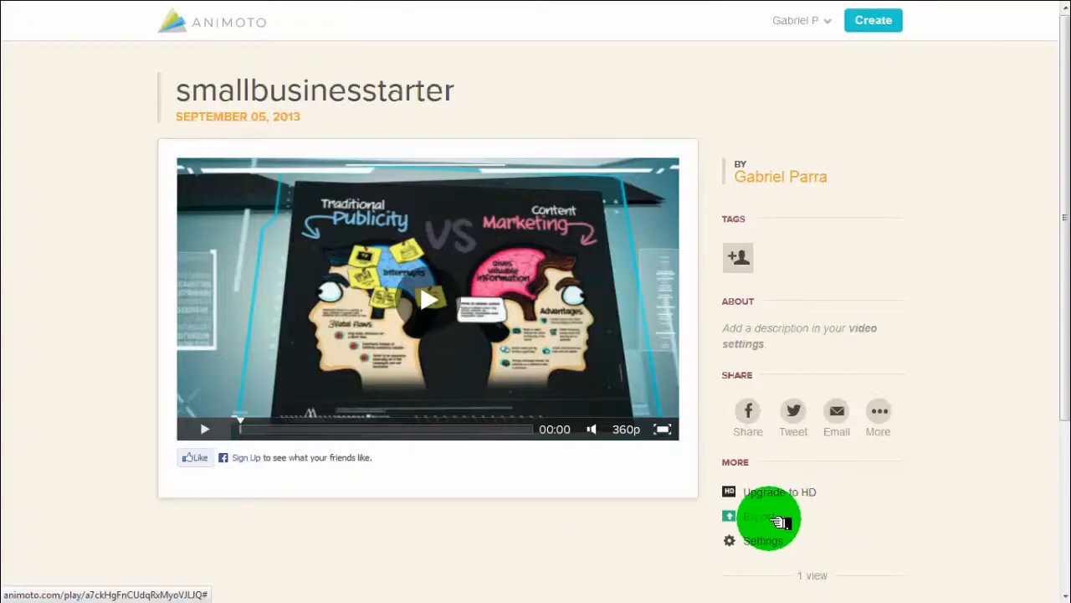
- Begin the 360p YouTube export and grant Animoto access to the Google account
click(754, 517)
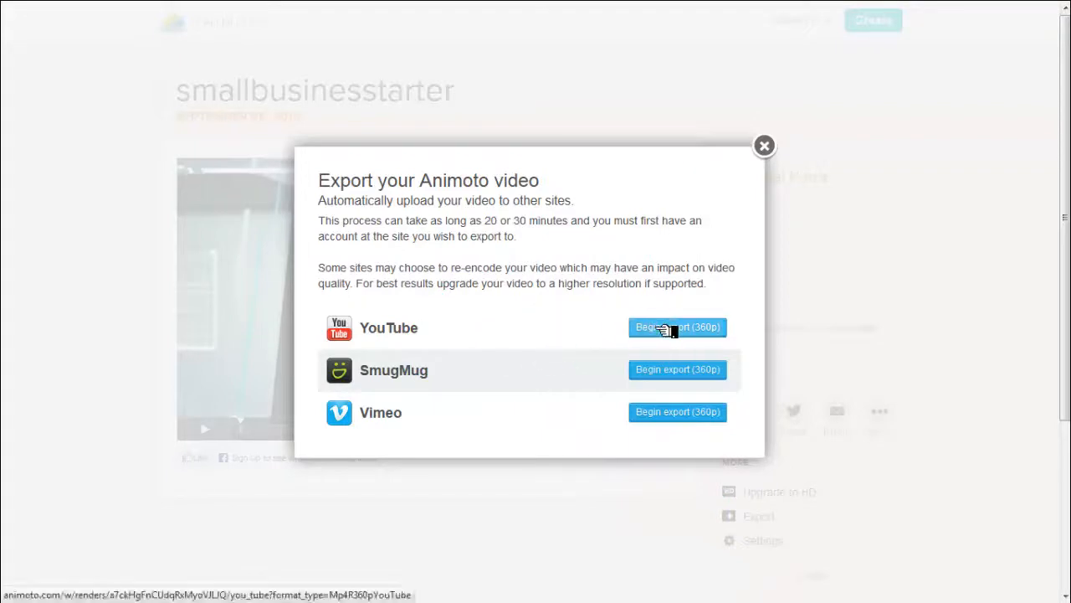
click(677, 326)
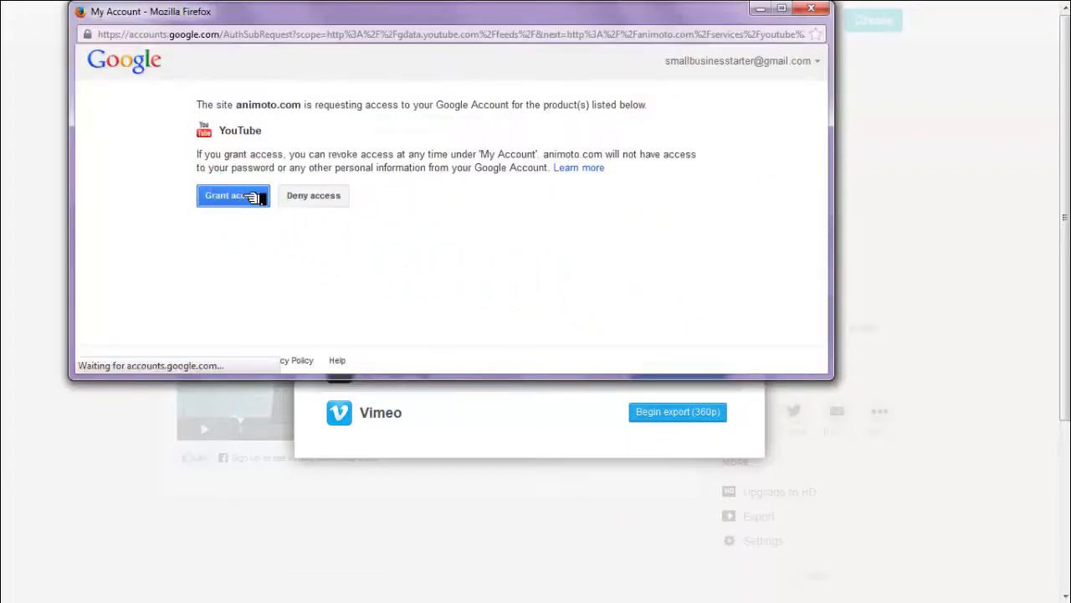
click(233, 195)
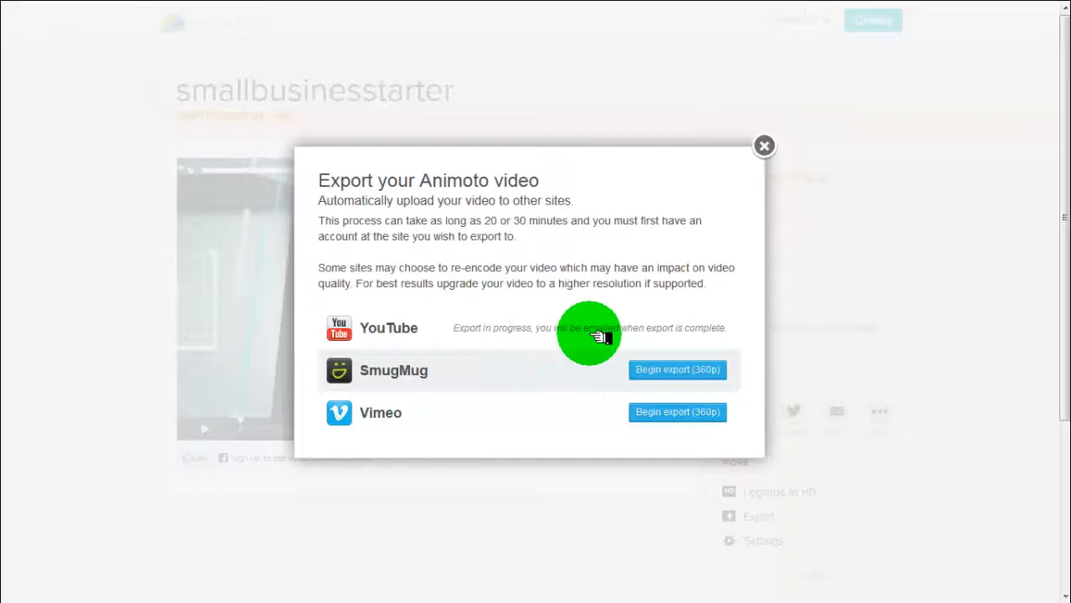
click(764, 145)
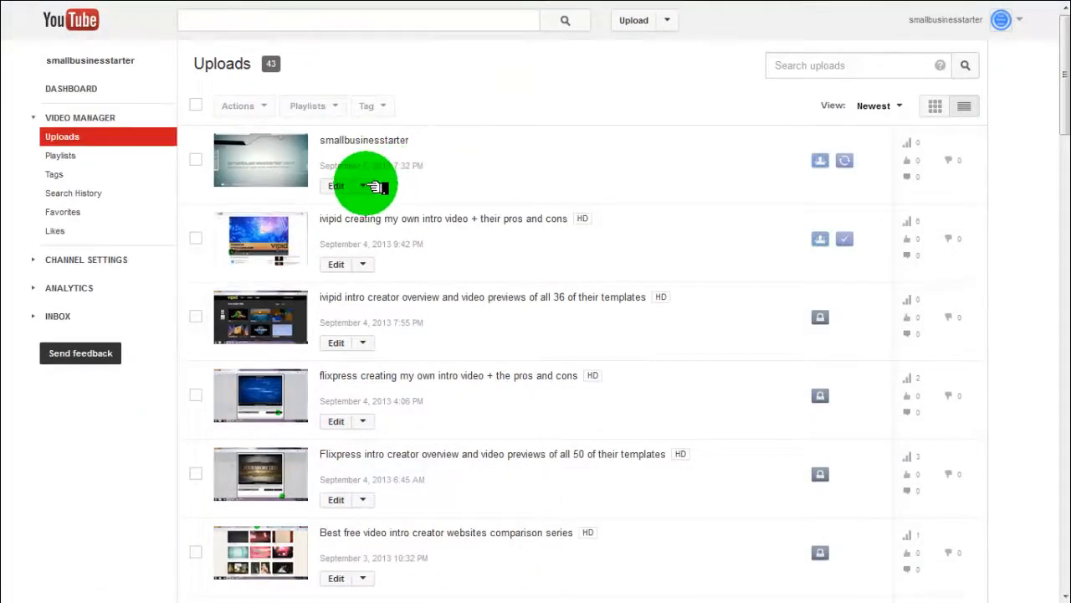
- Open the Edit dropdown for the smallbusinessstarter upload and pick Download MP4
click(363, 185)
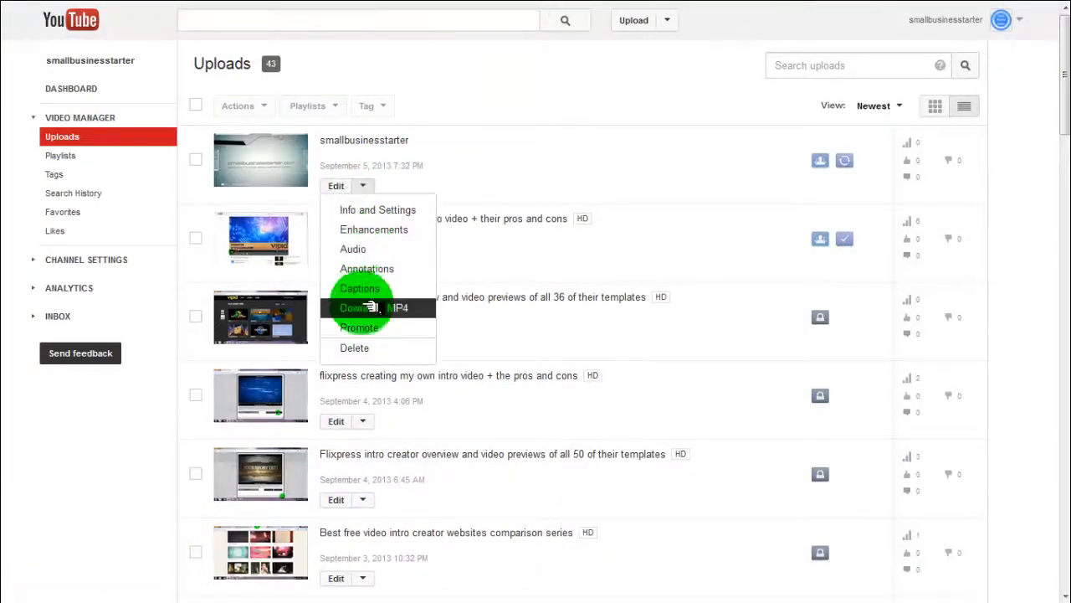
click(376, 307)
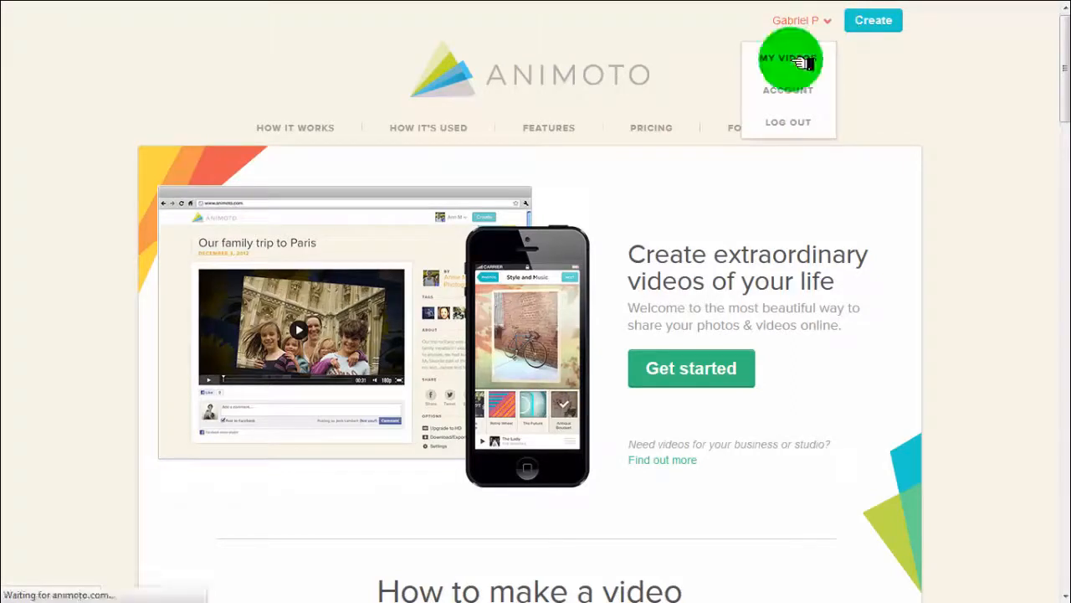
click(787, 59)
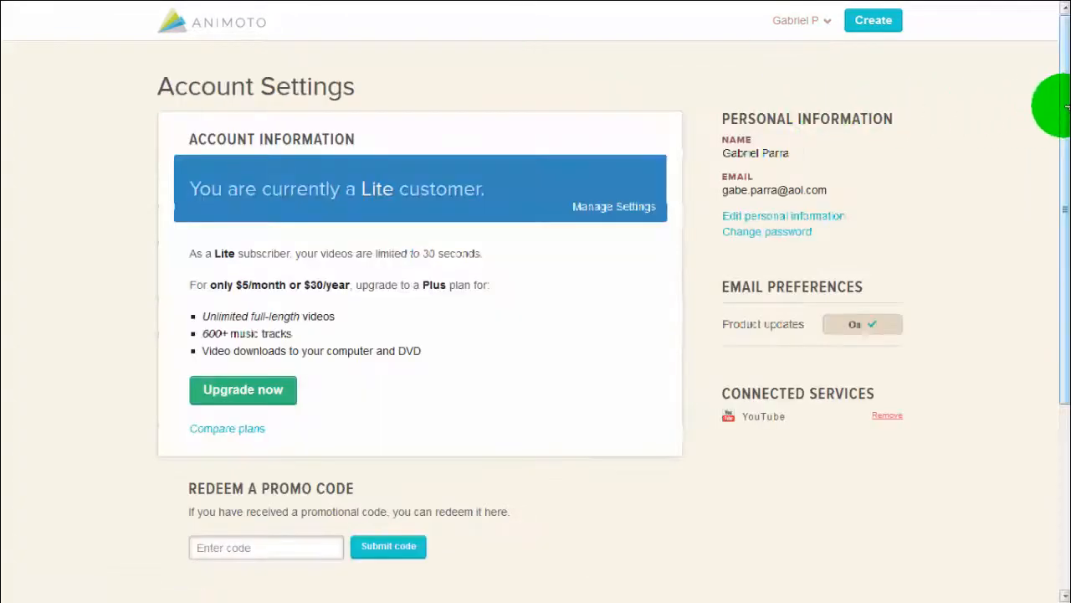
scroll(down, 3)
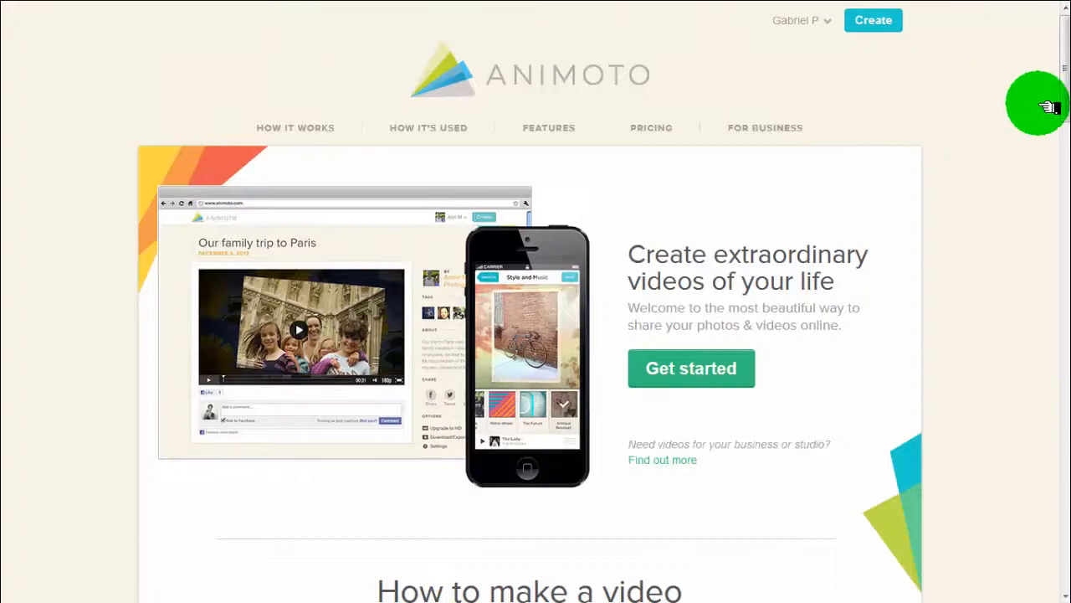
mouse_move(751, 75)
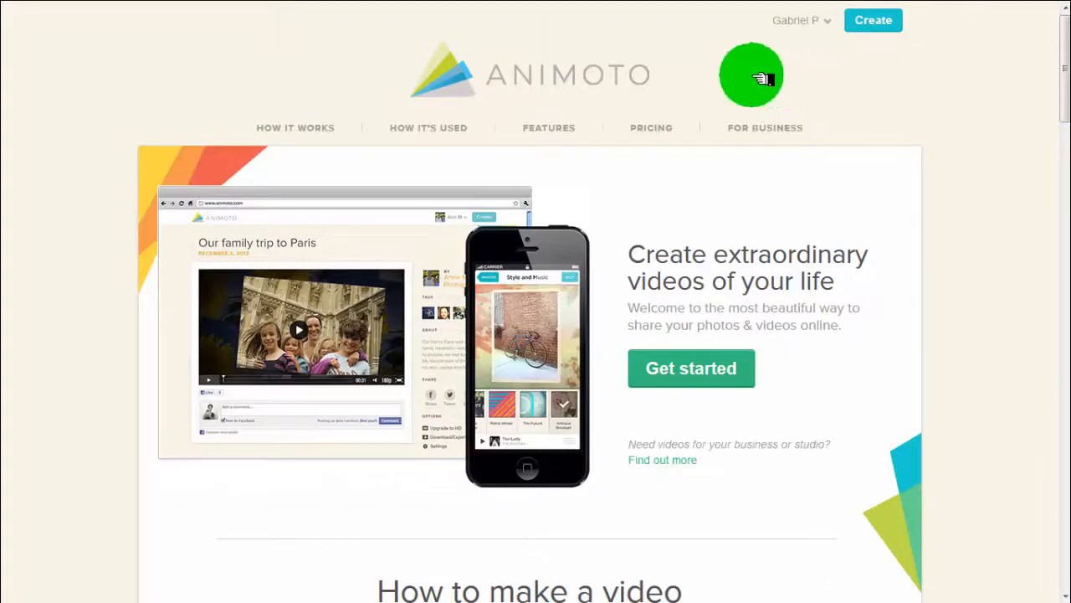